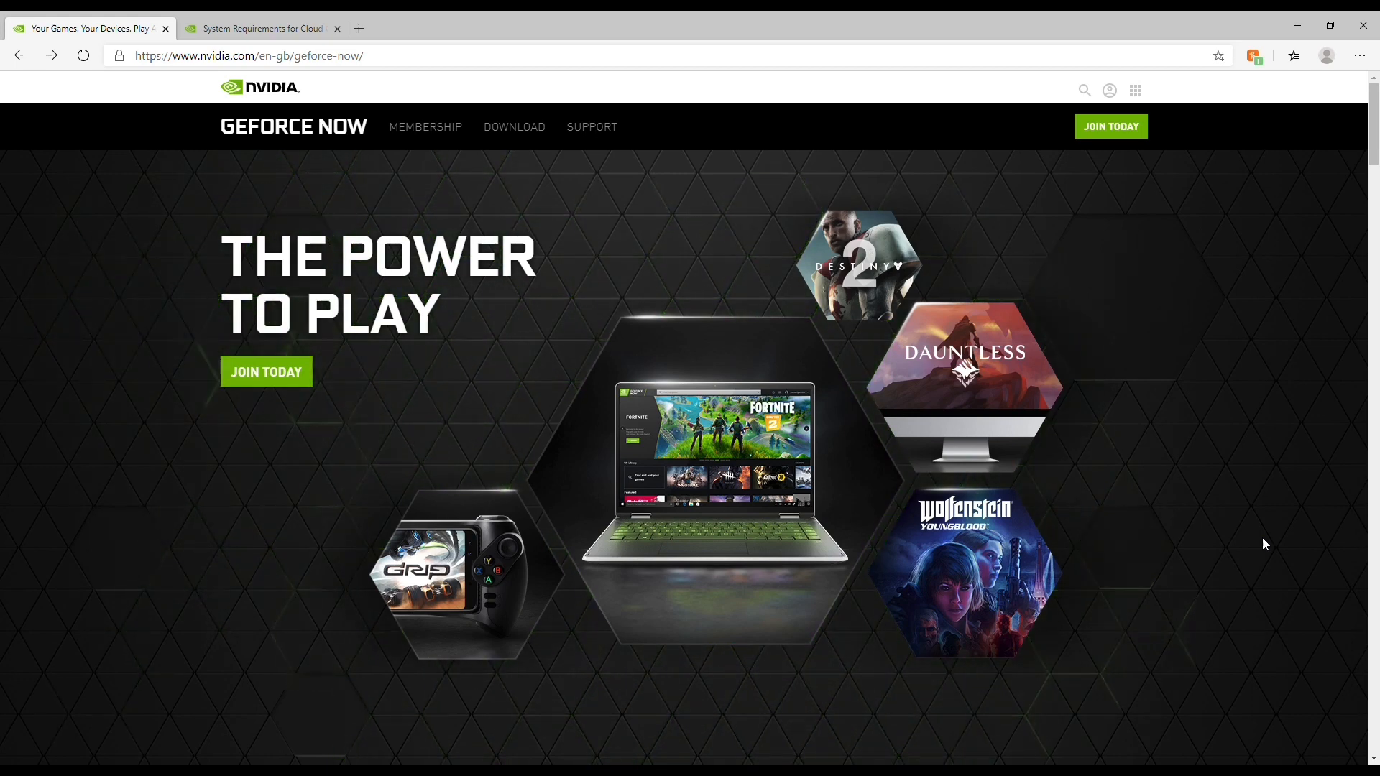
pyautogui.moveTo(1091, 506)
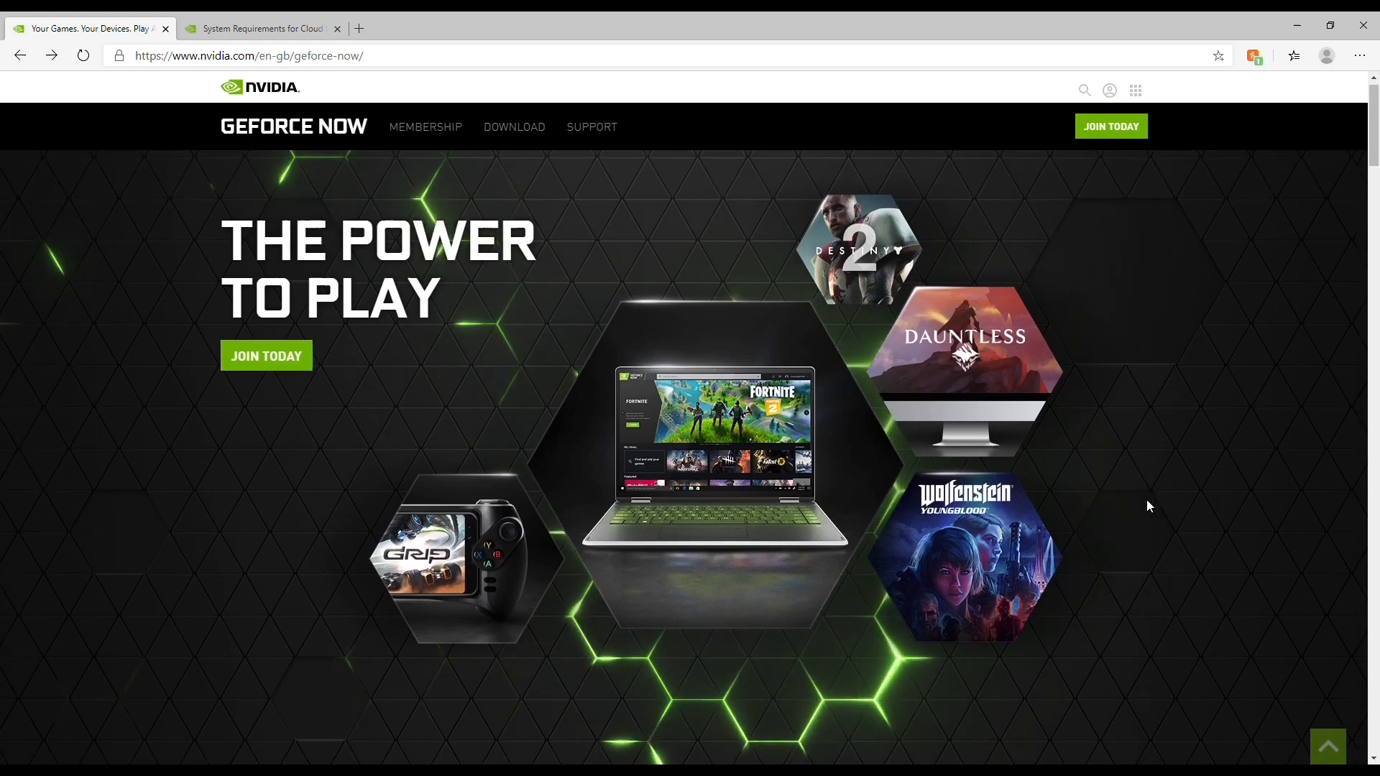
# Step: Scroll the GeForce NOW page down to the Free (£0.00) versus Founders (£4.99/month) comparison
pyautogui.scroll(-3)
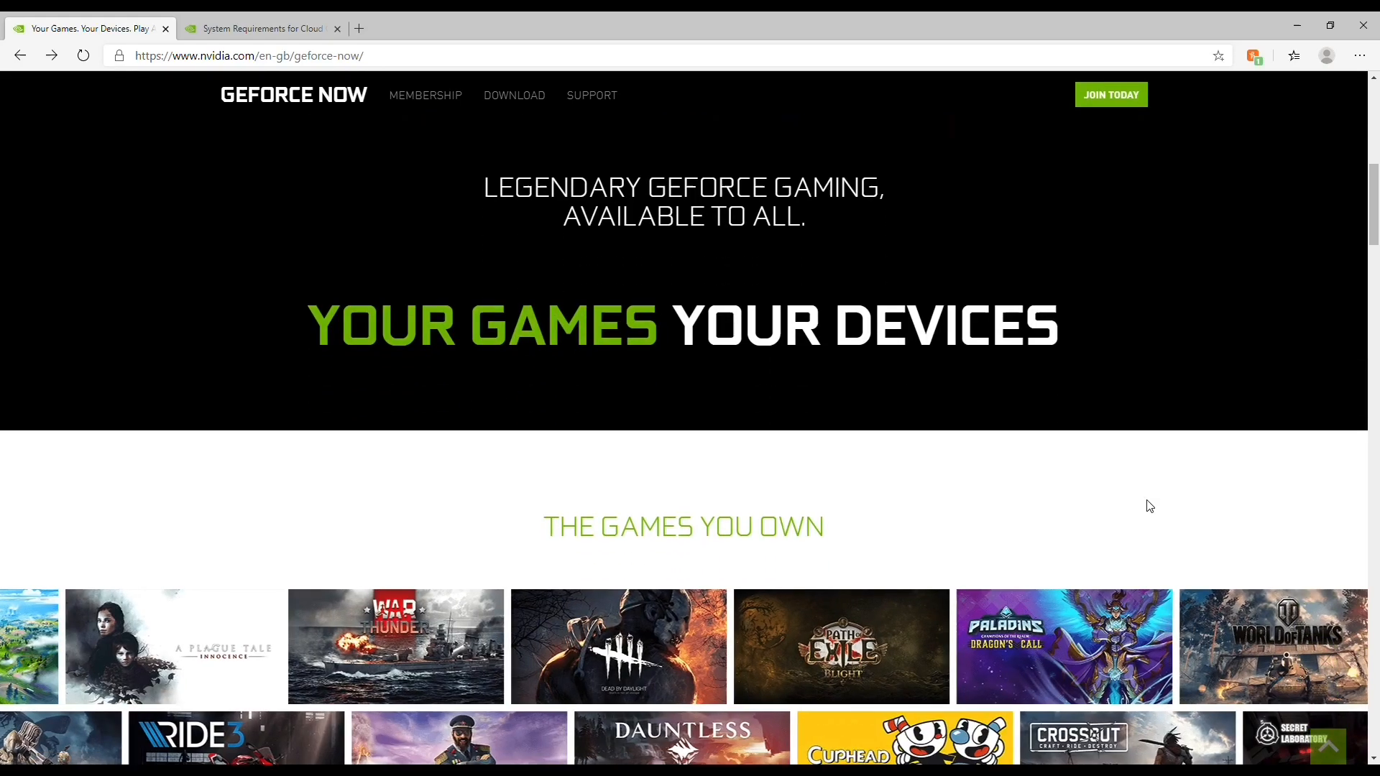
pyautogui.scroll(-3)
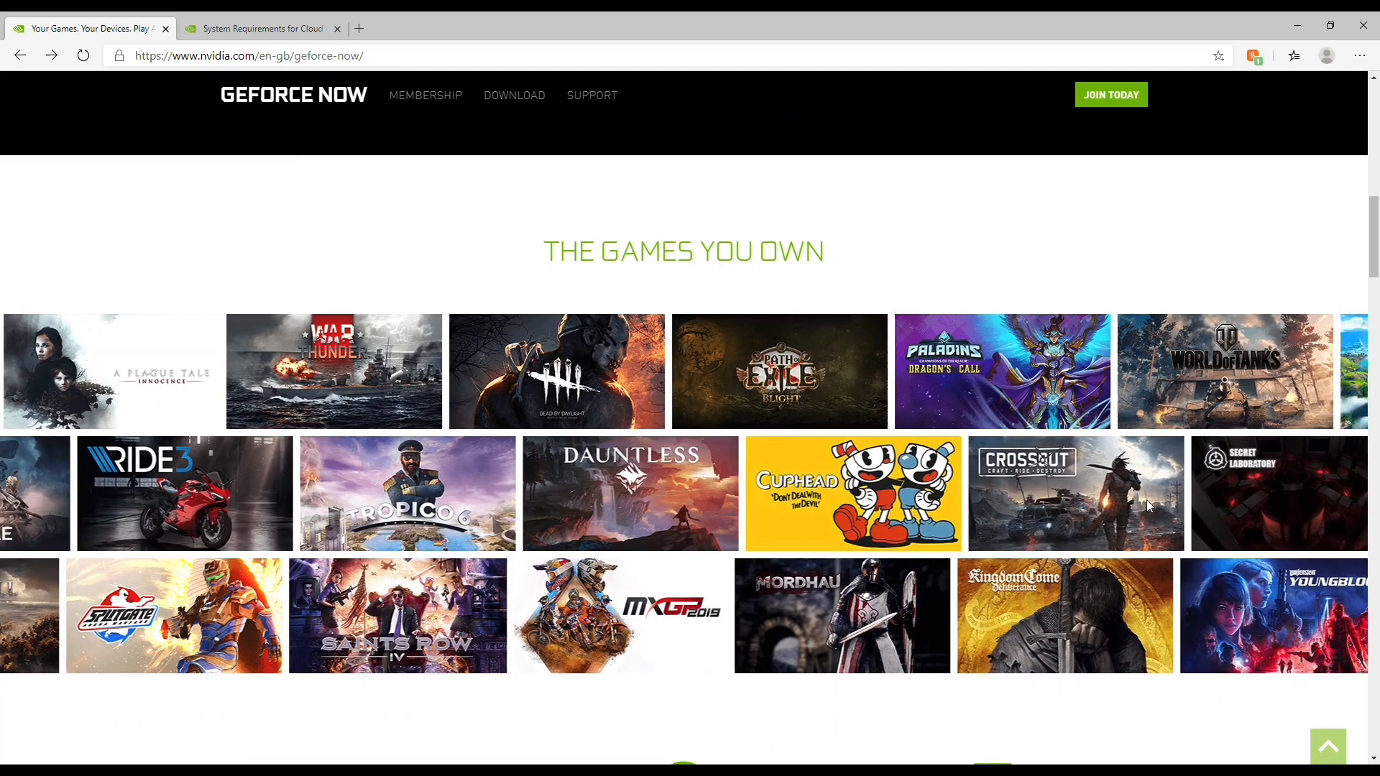
pyautogui.scroll(-3)
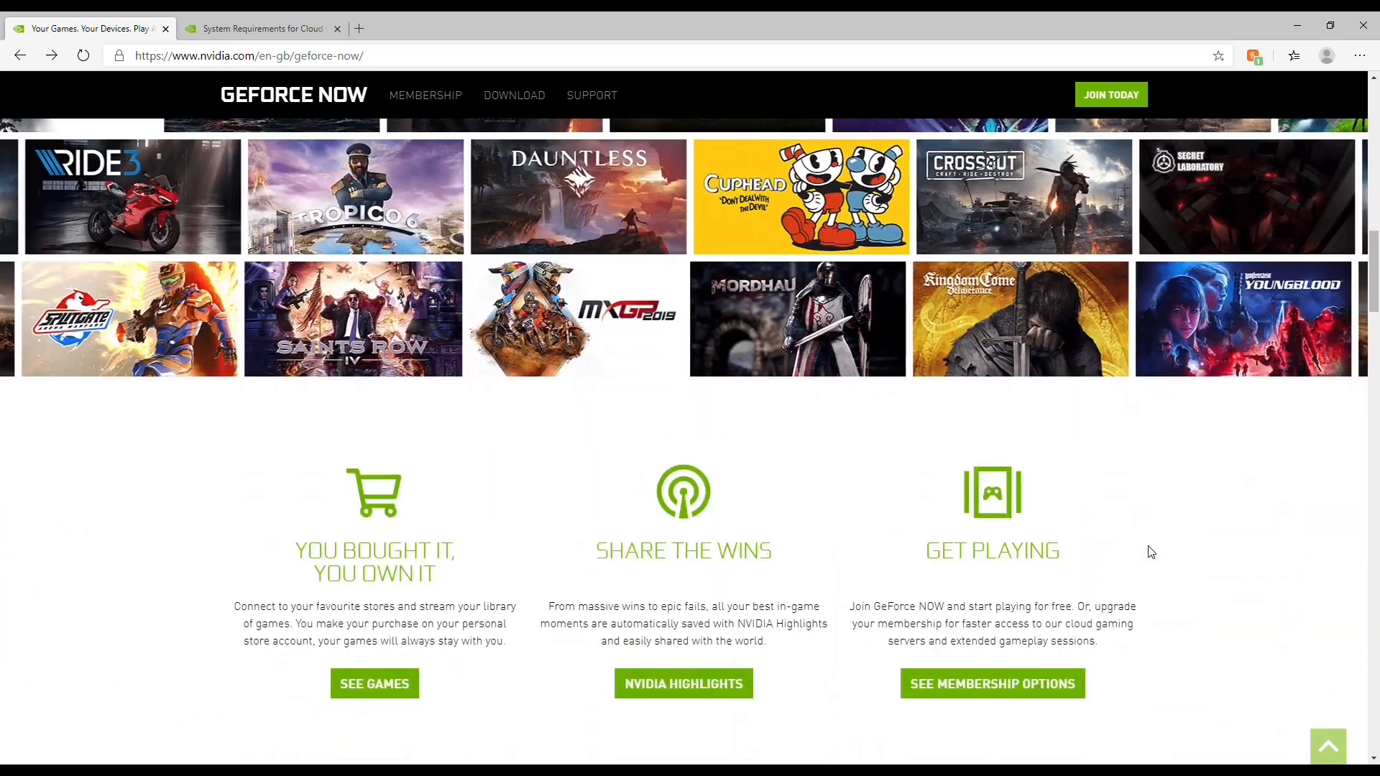
pyautogui.scroll(-3)
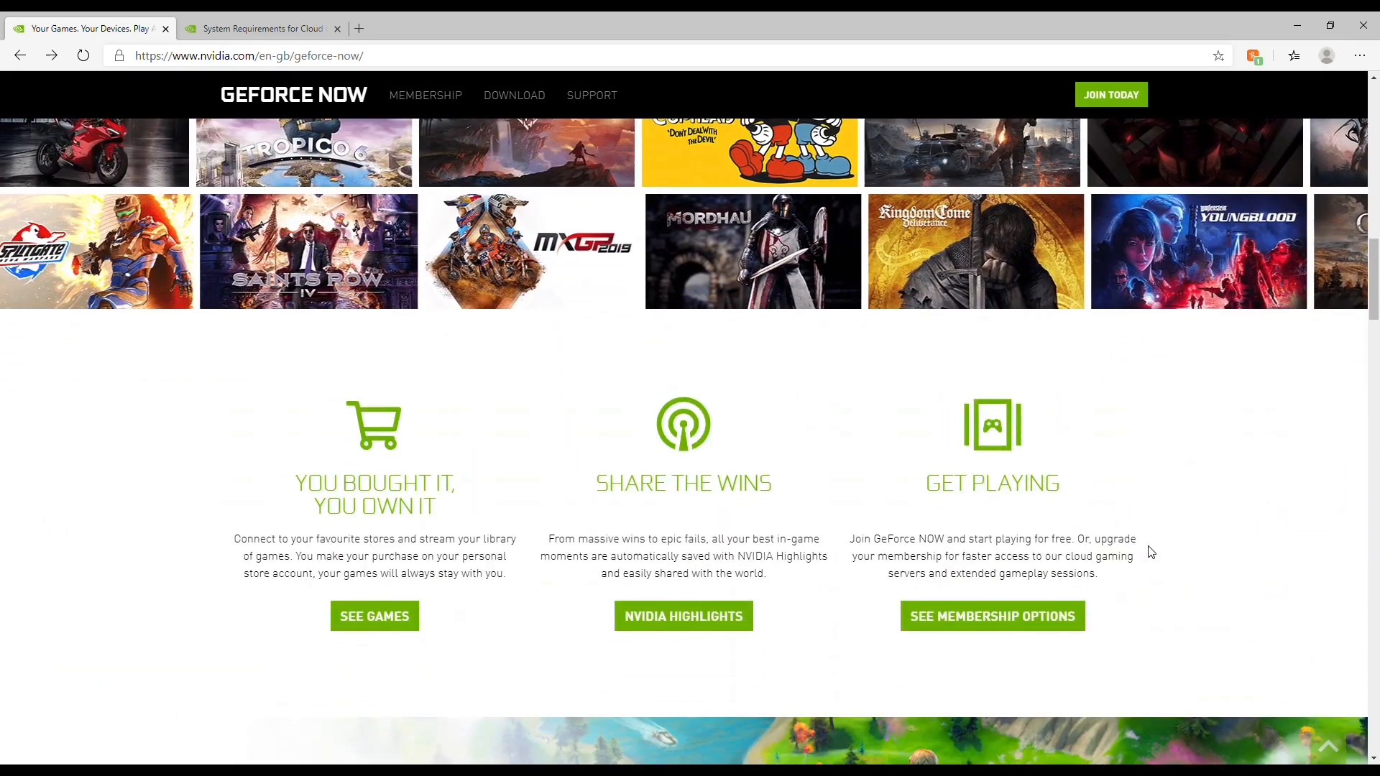
pyautogui.scroll(-3)
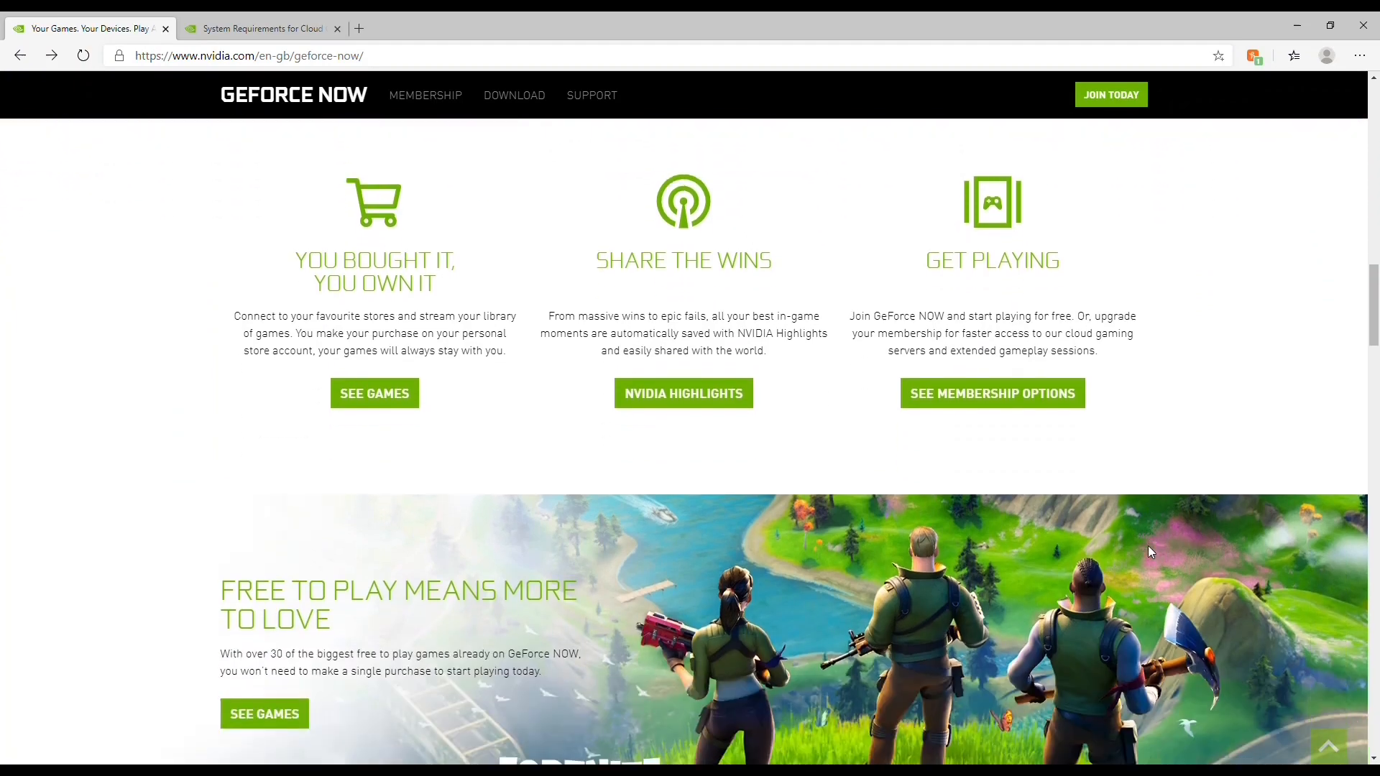
pyautogui.scroll(-3)
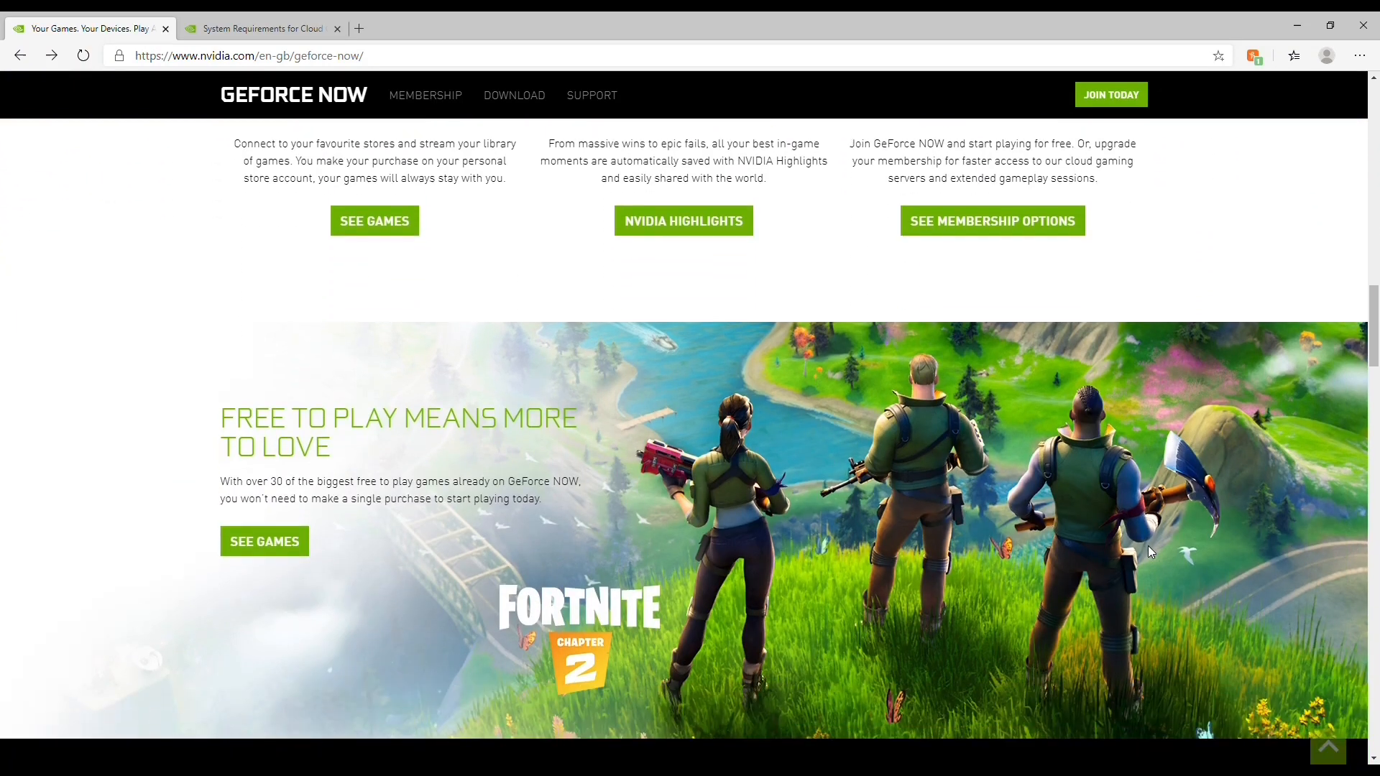
pyautogui.scroll(-3)
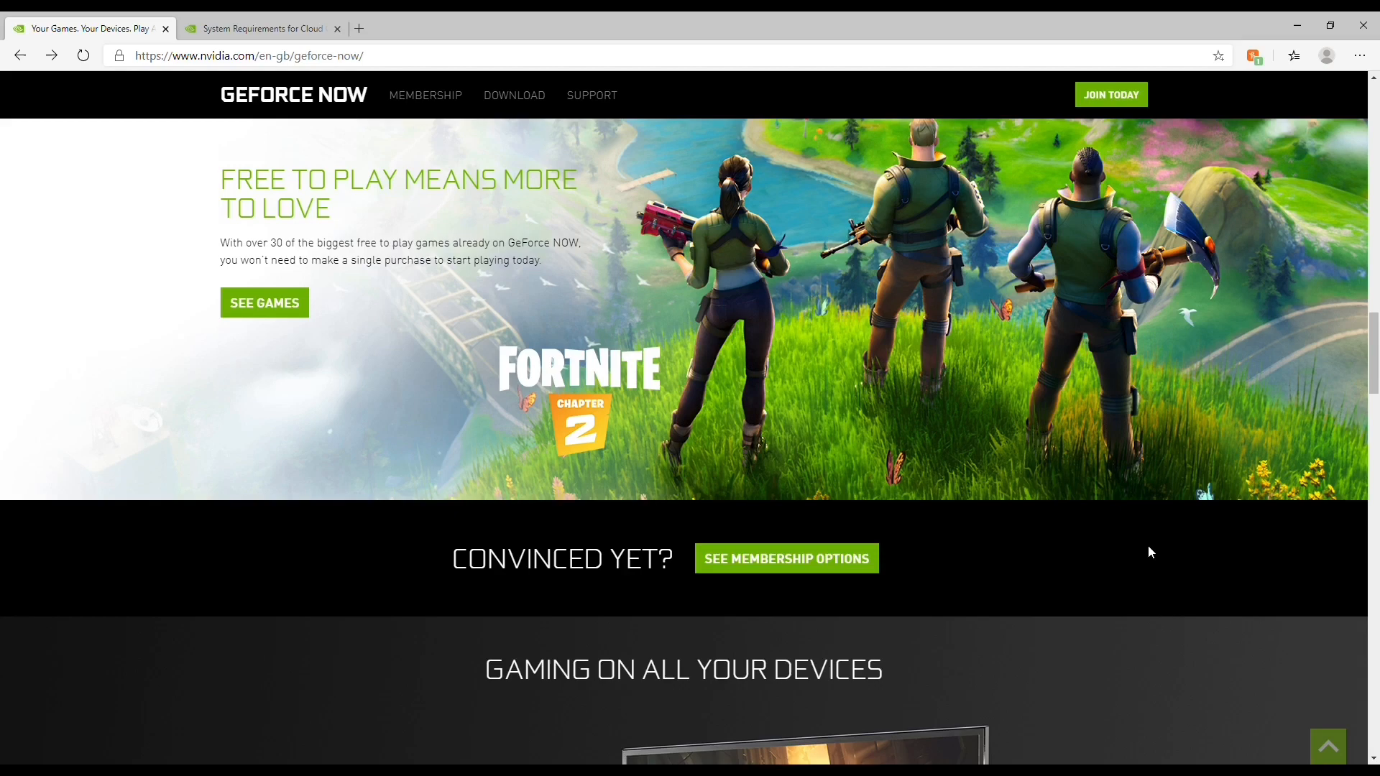
pyautogui.scroll(-3)
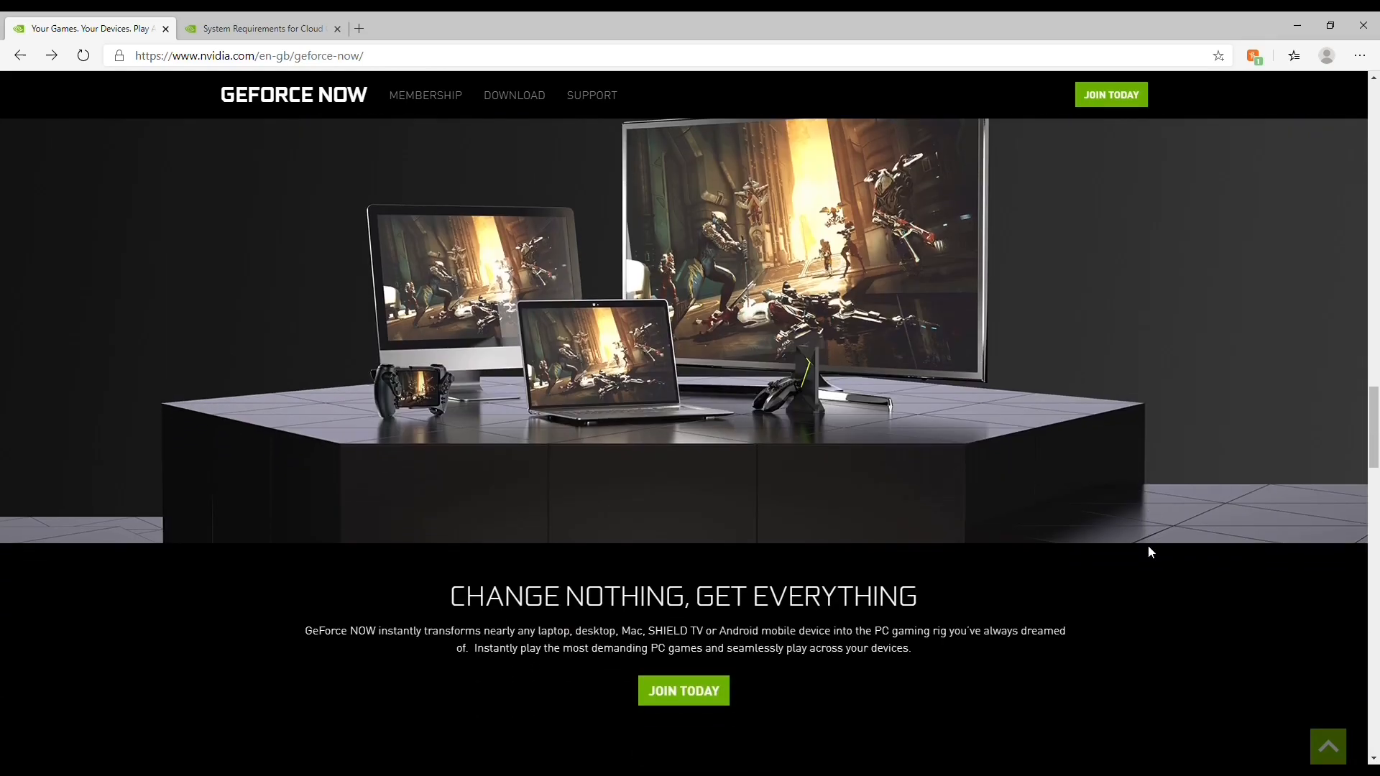
pyautogui.scroll(-3)
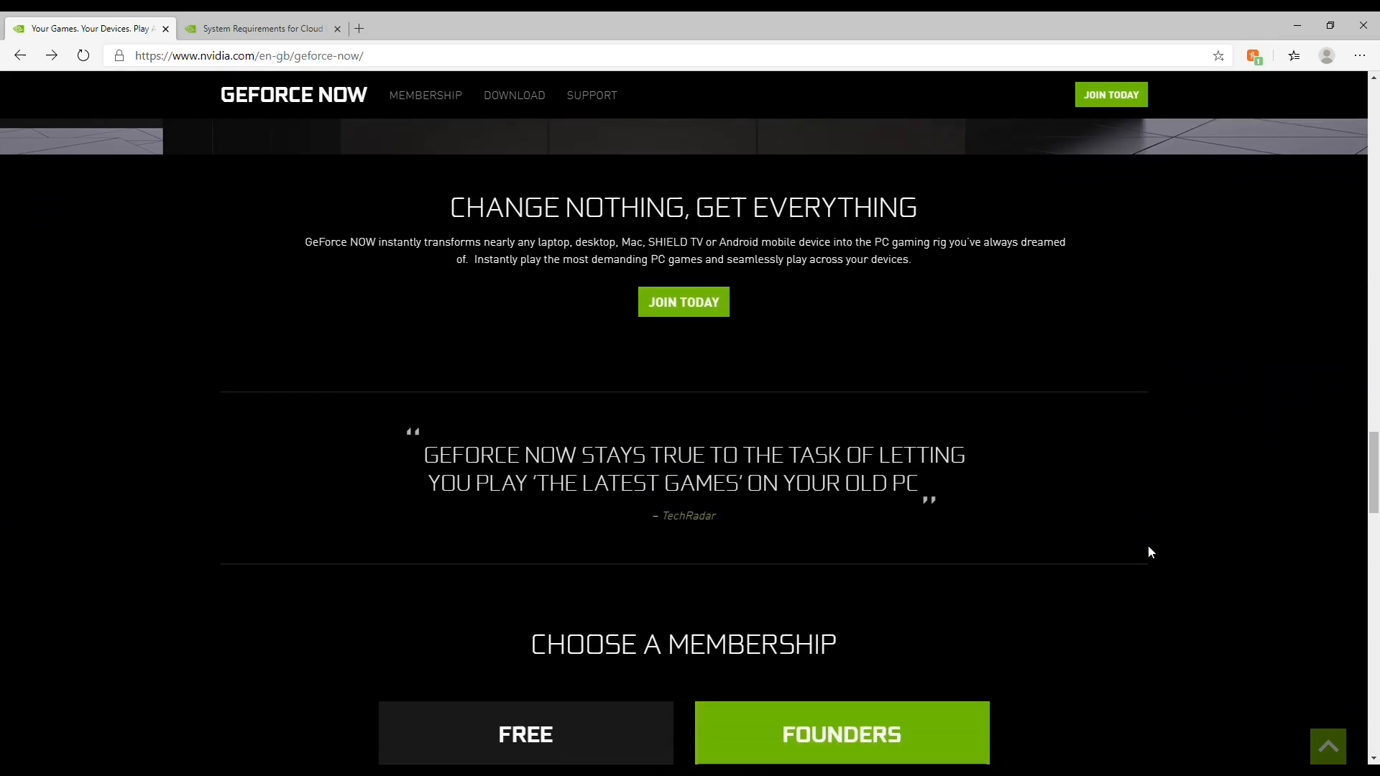
pyautogui.scroll(-3)
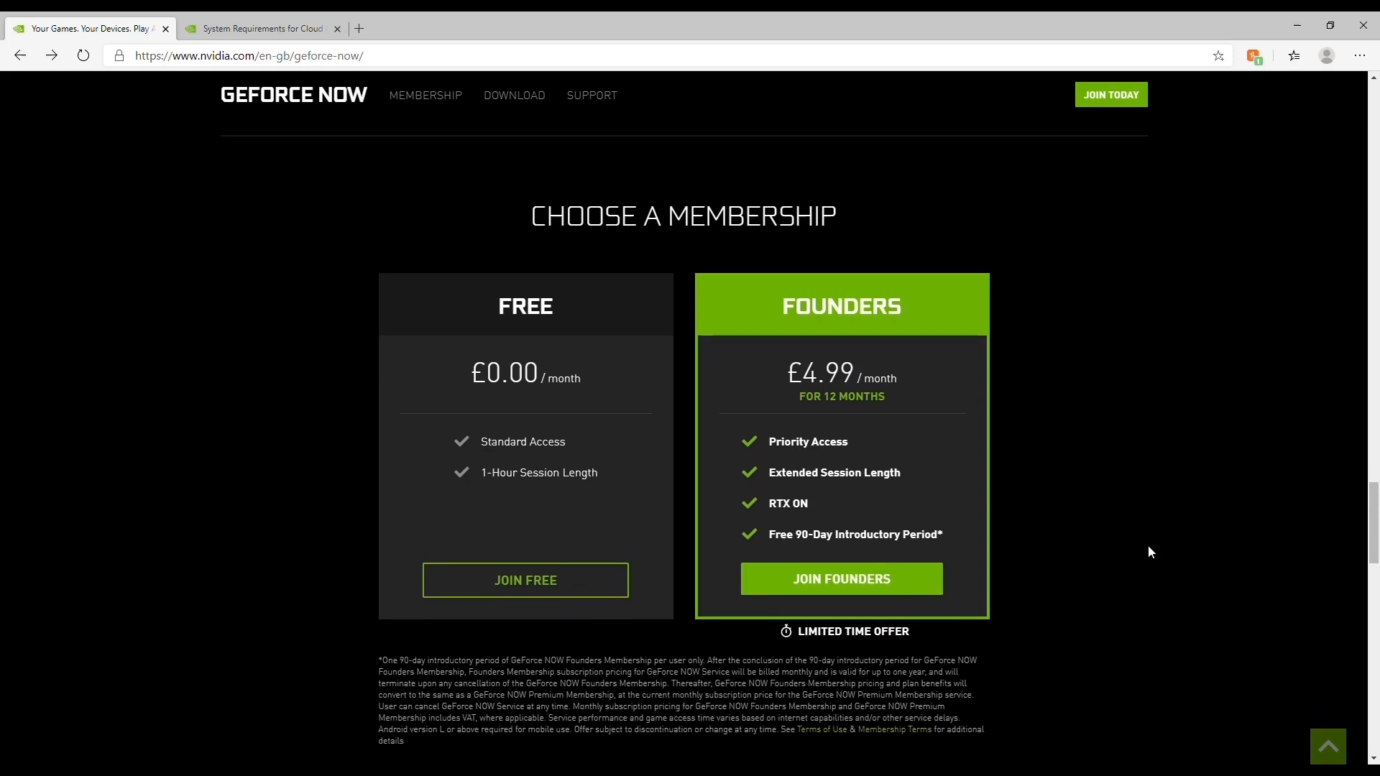
pyautogui.scroll(-3)
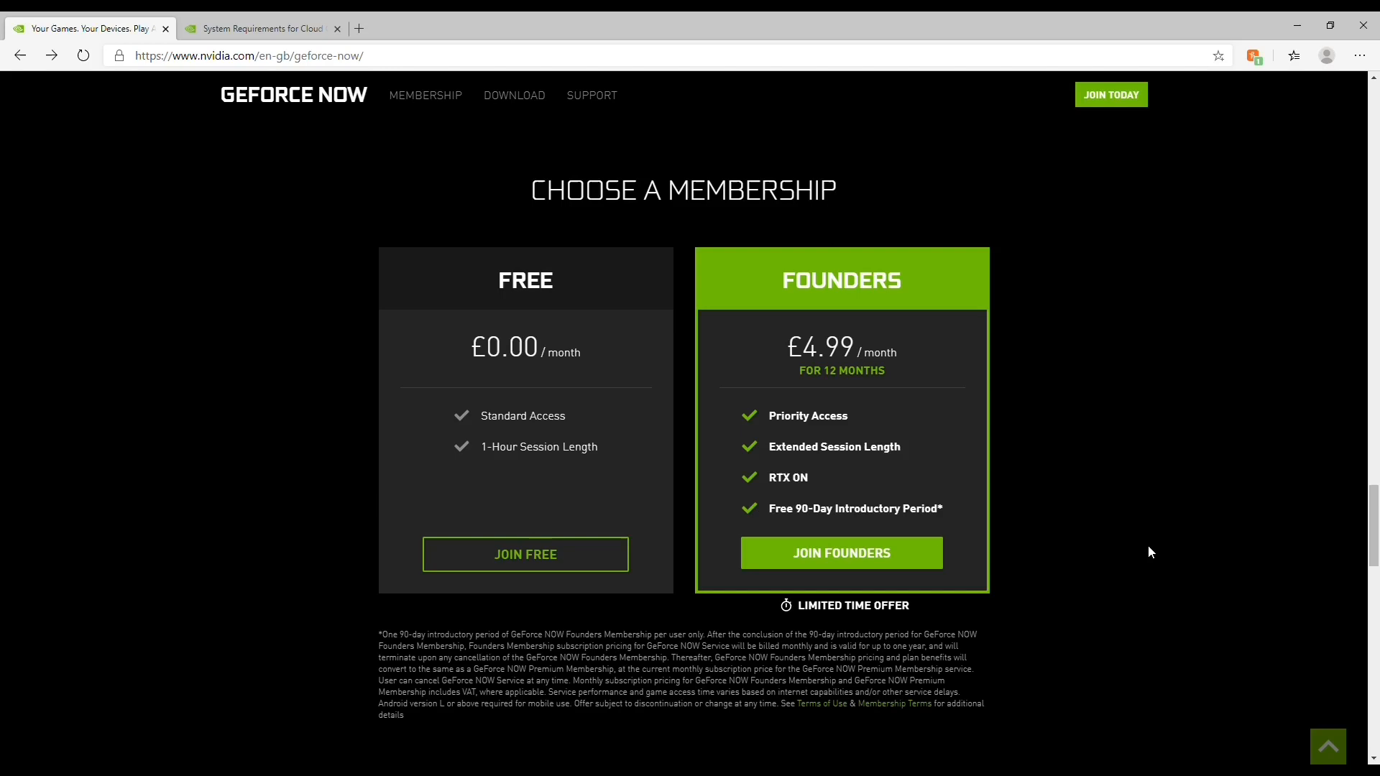
pyautogui.moveTo(894, 282)
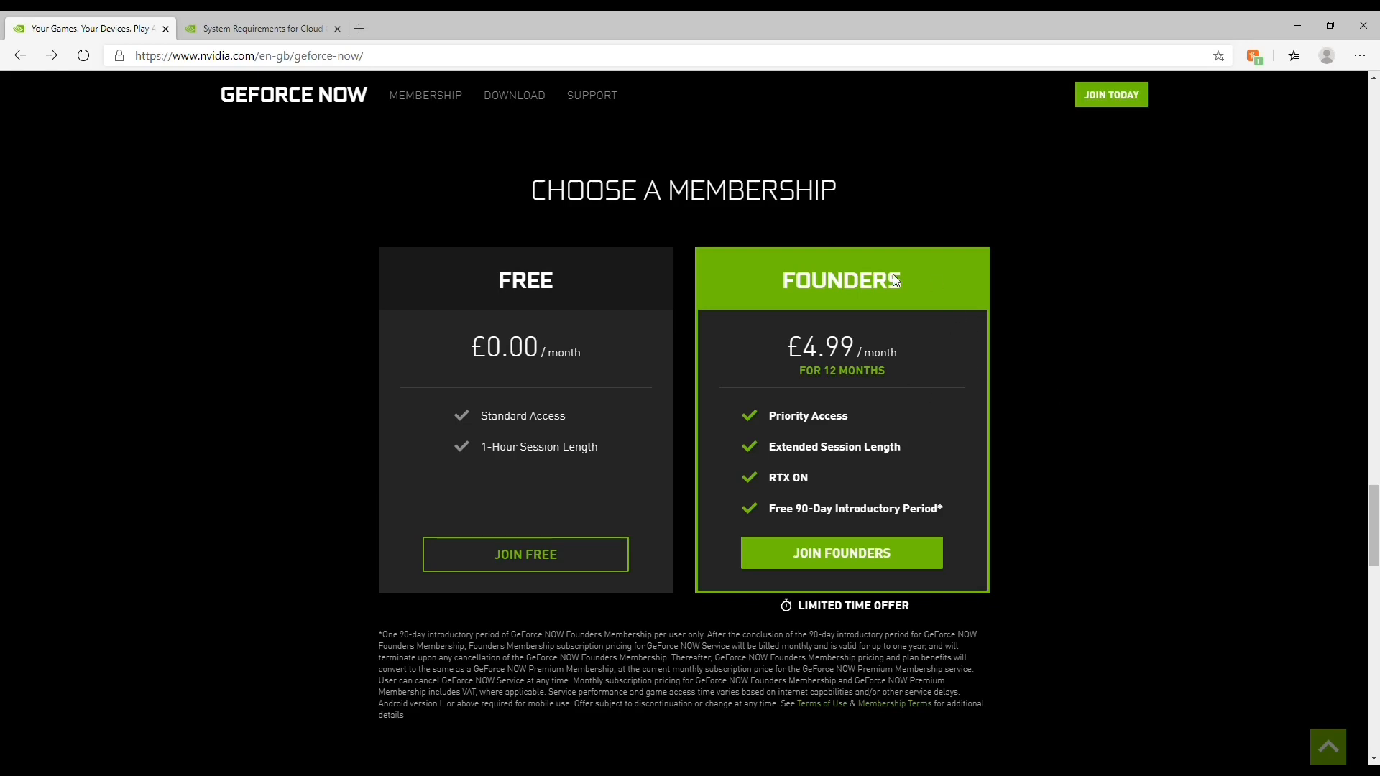
pyautogui.moveTo(942, 346)
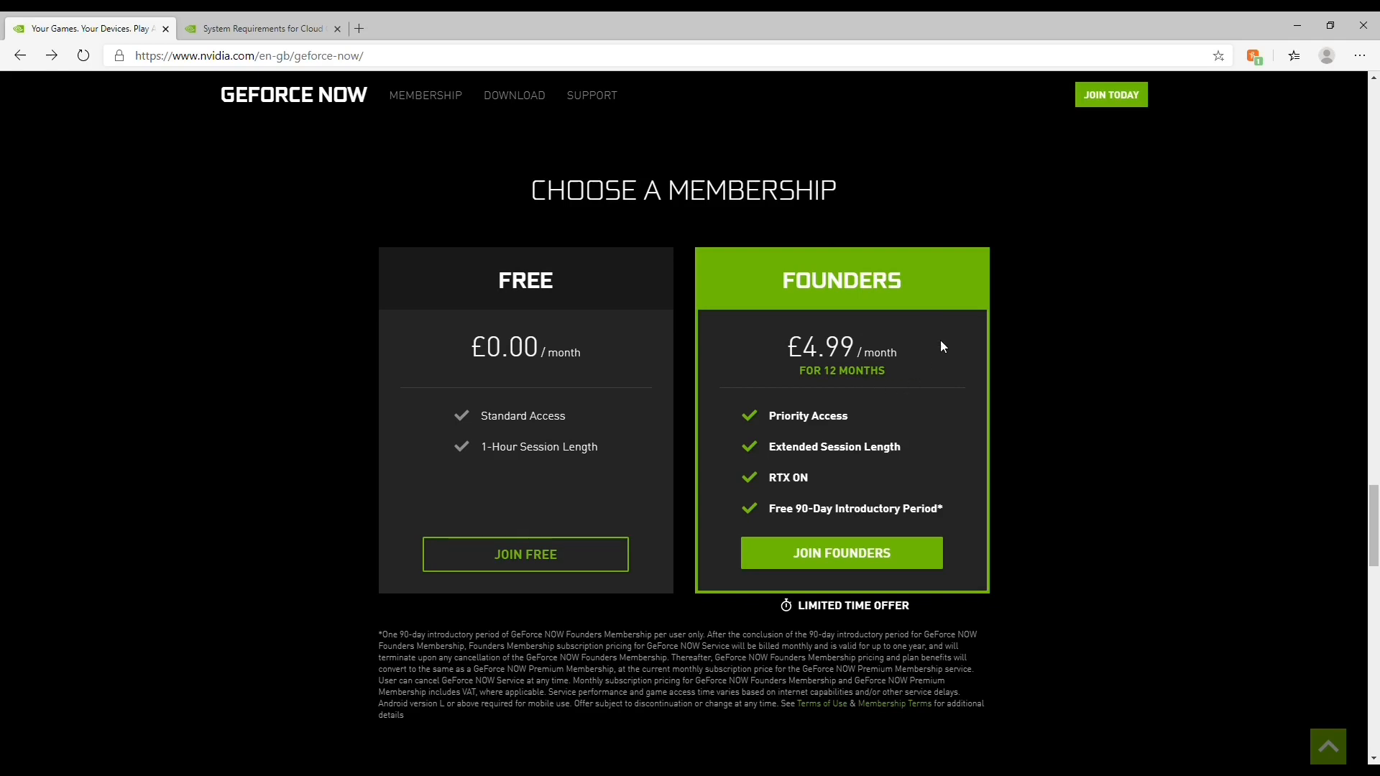
pyautogui.moveTo(877, 431)
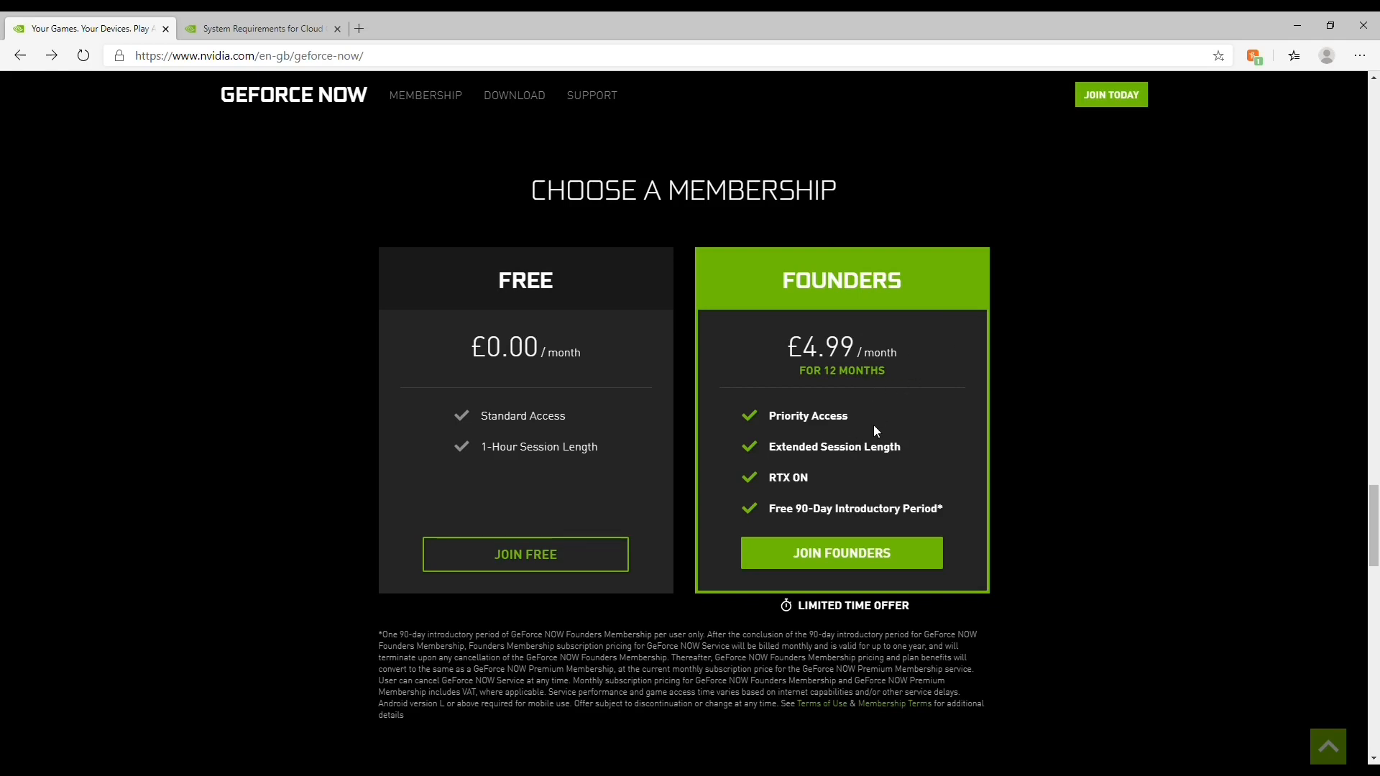
pyautogui.moveTo(906, 400)
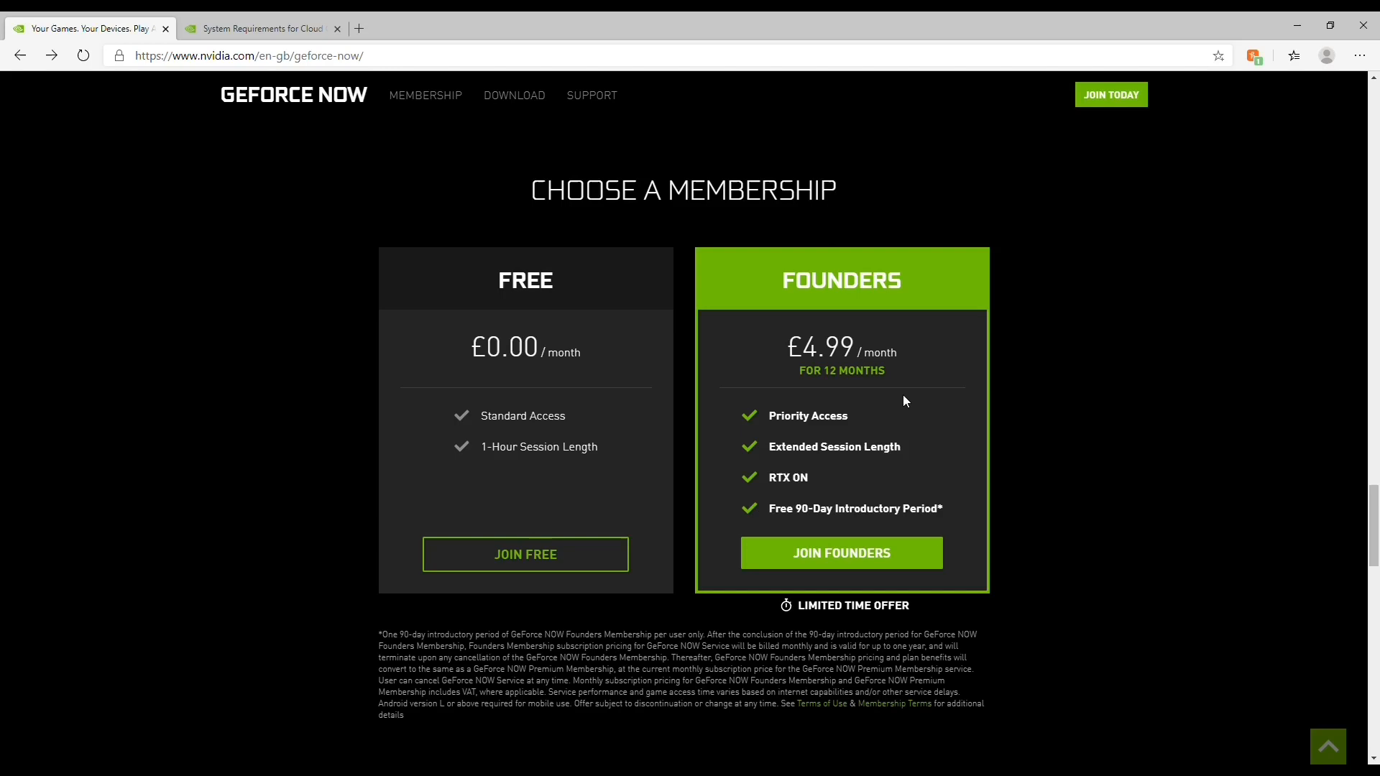
pyautogui.moveTo(908, 460)
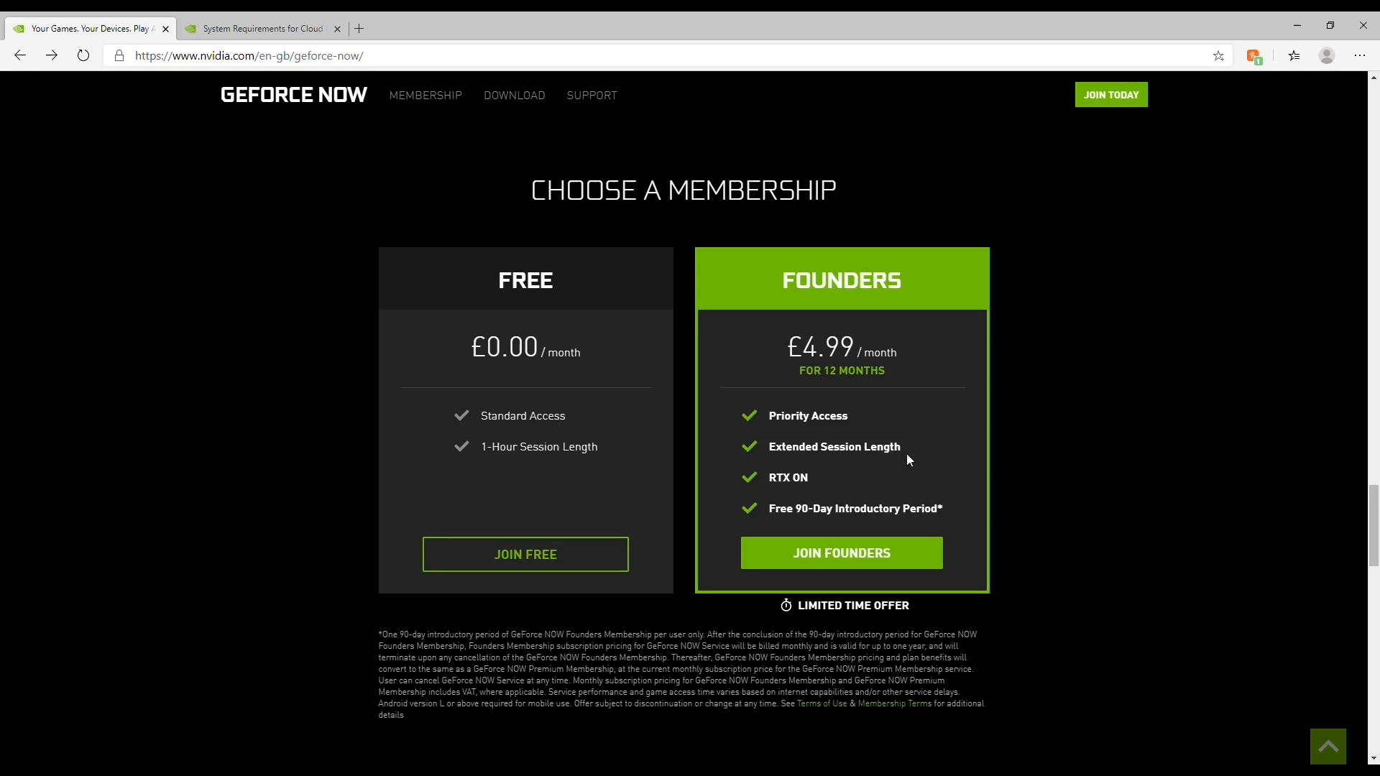
pyautogui.moveTo(840, 468)
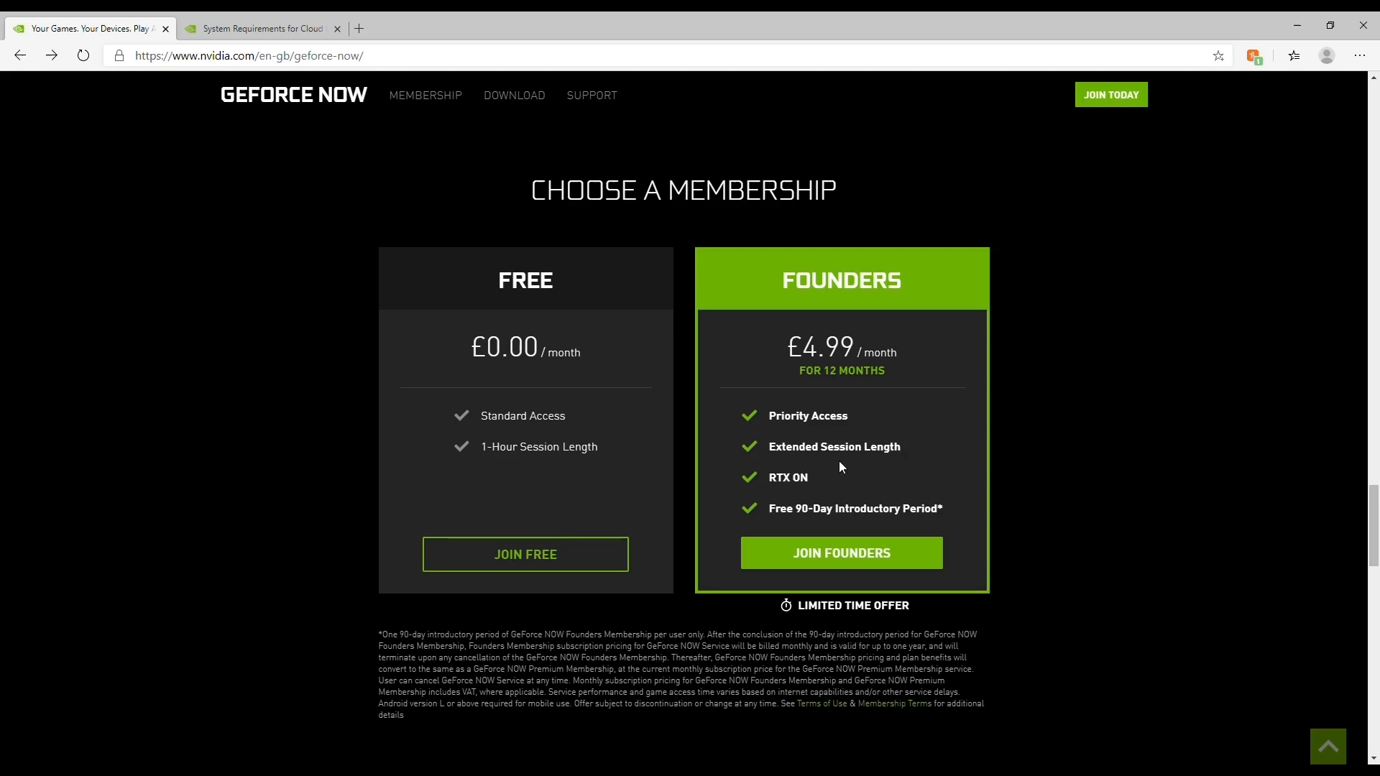
pyautogui.moveTo(831, 477)
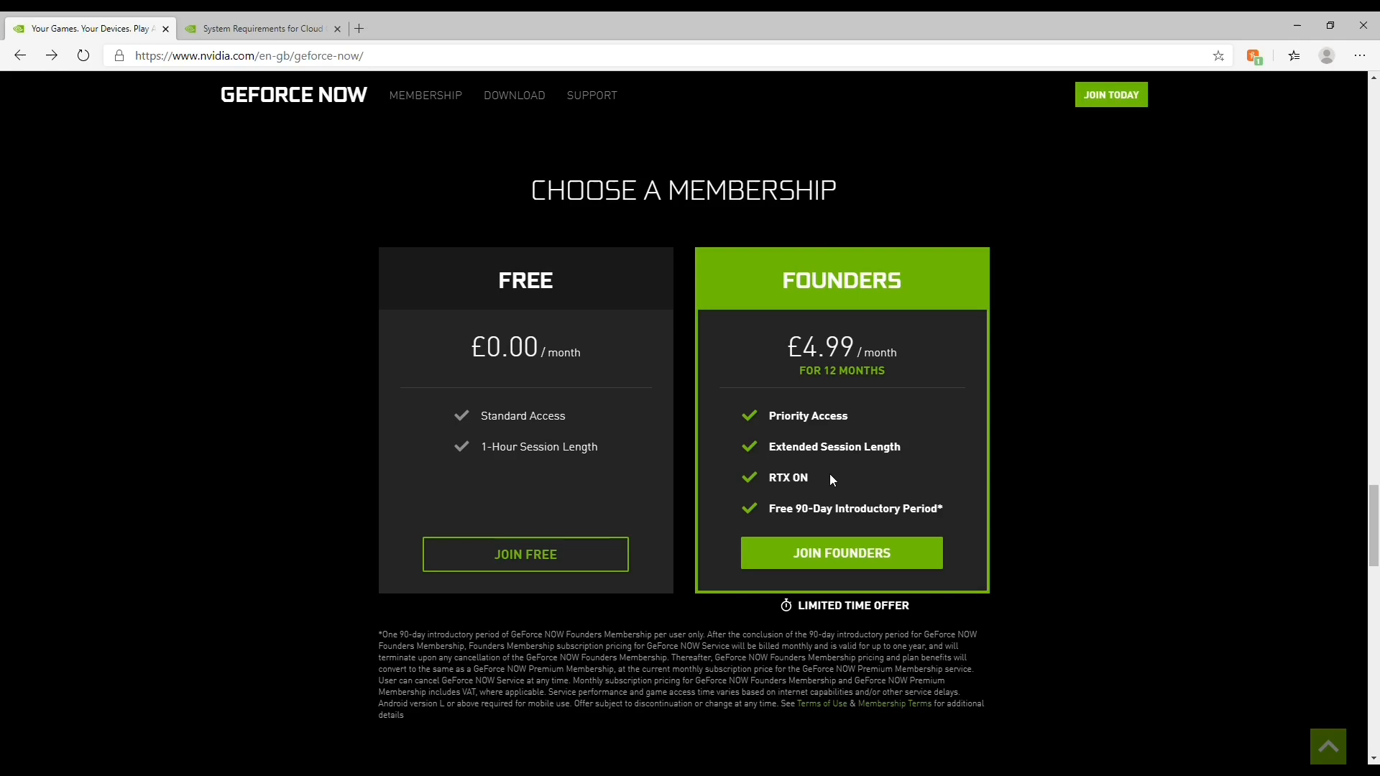
pyautogui.moveTo(877, 486)
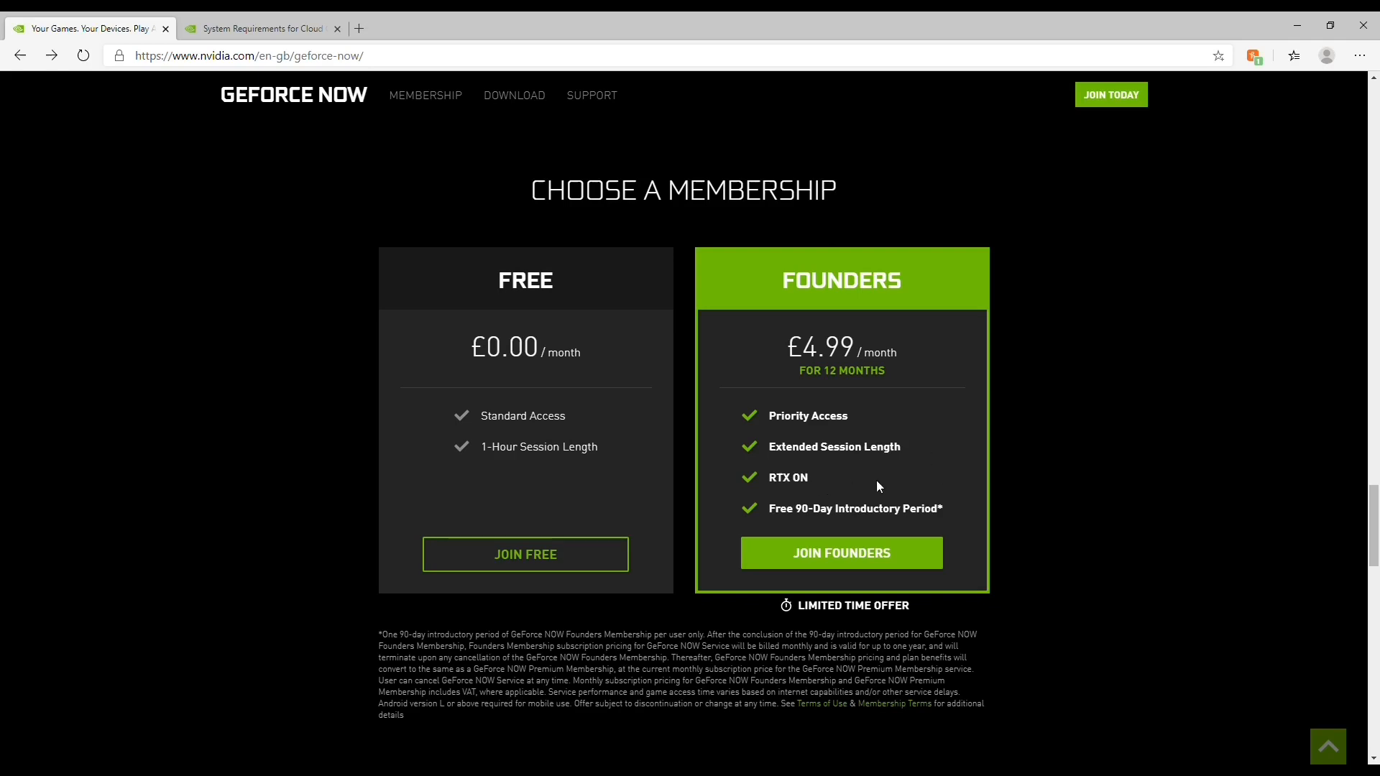
pyautogui.moveTo(836, 495)
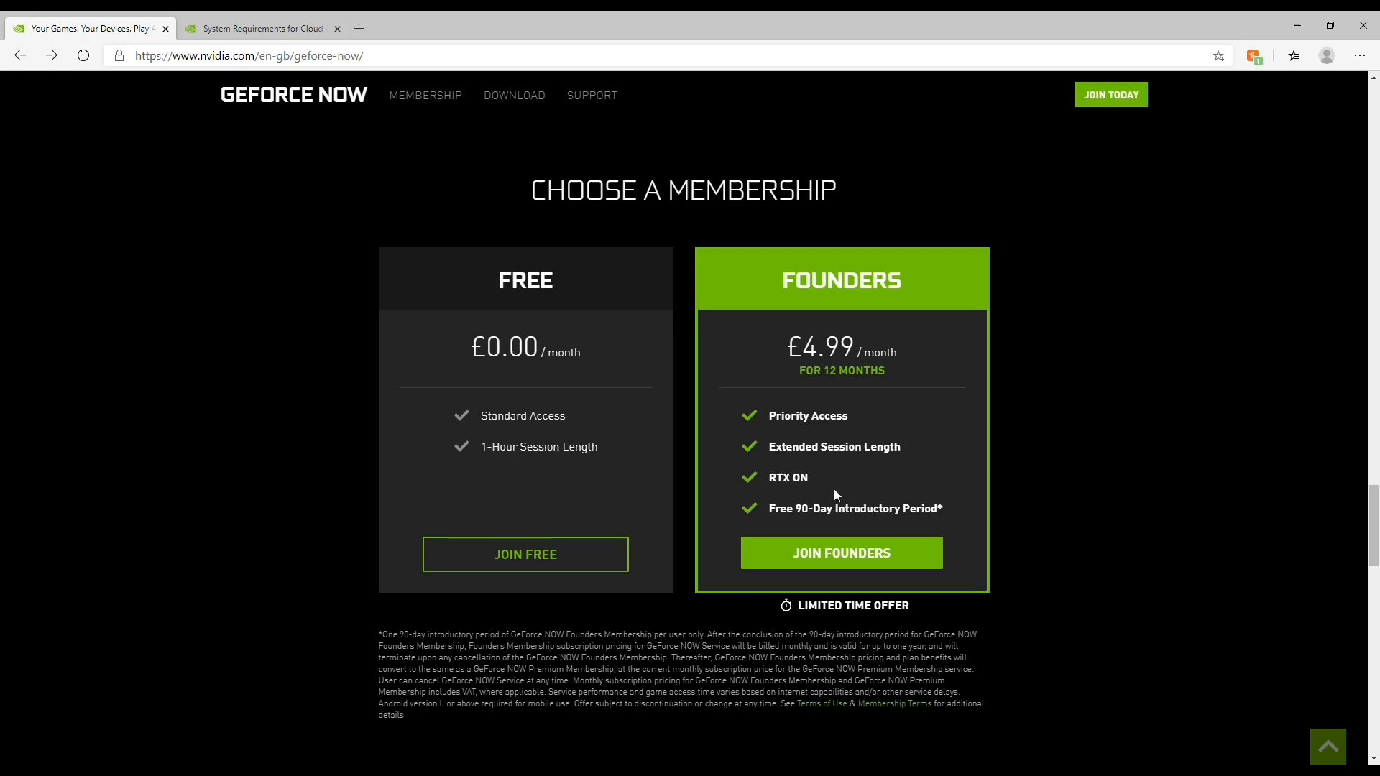
pyautogui.moveTo(831, 525)
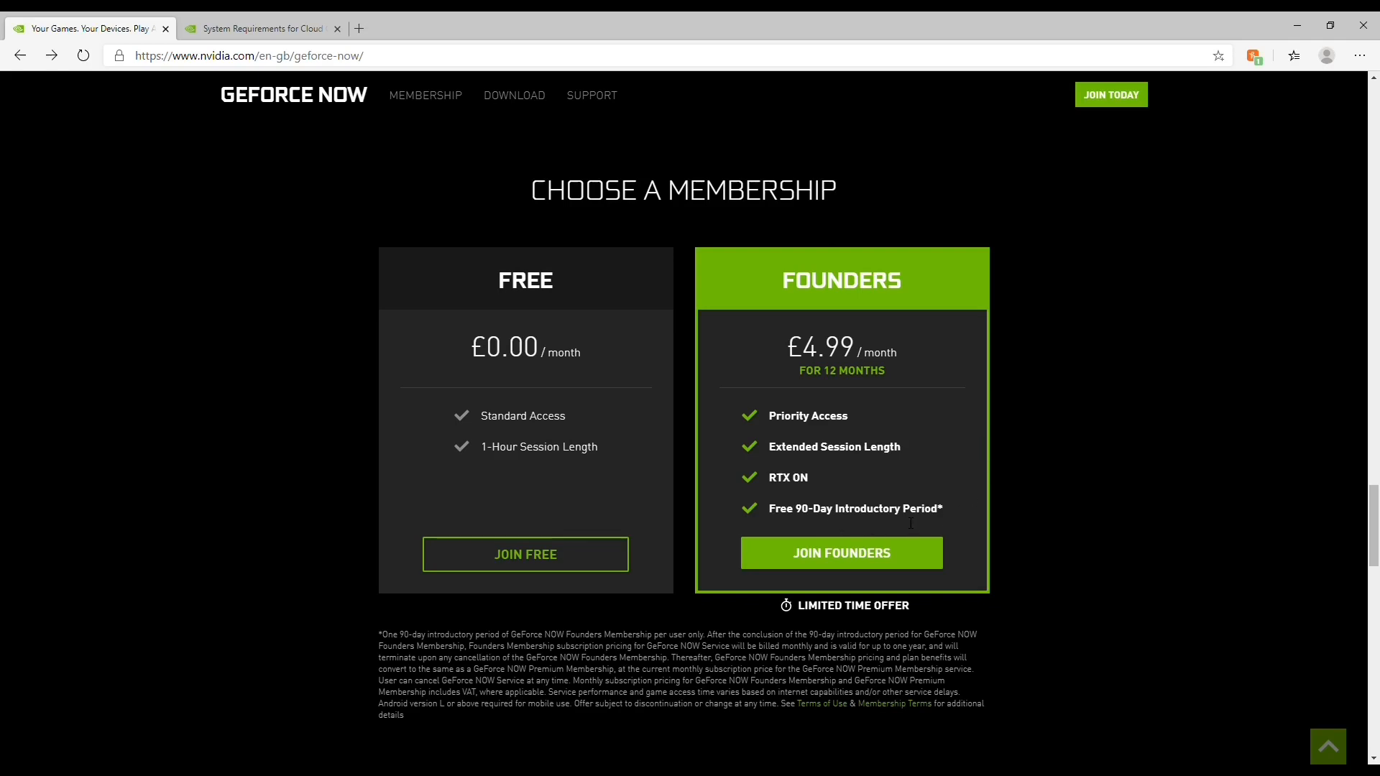
pyautogui.moveTo(861, 549)
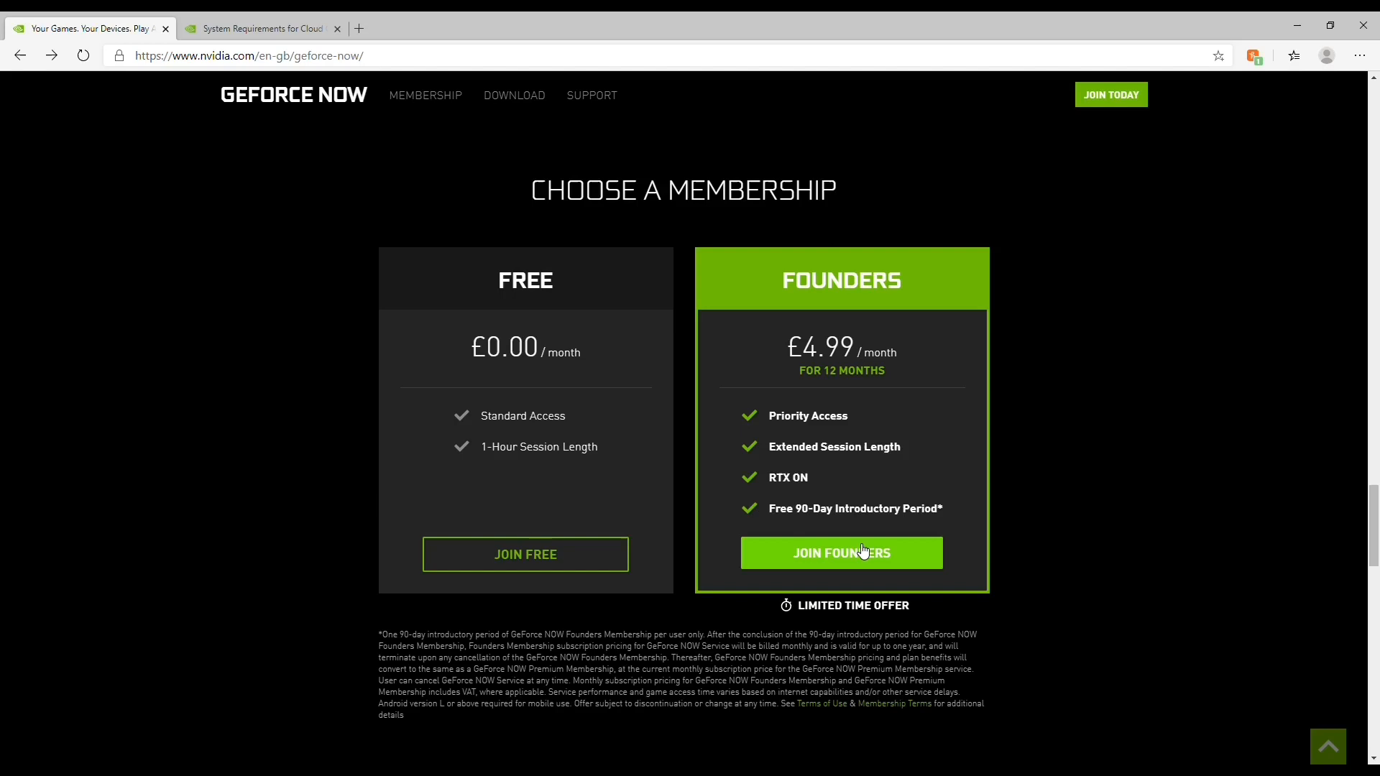
pyautogui.moveTo(352, 108)
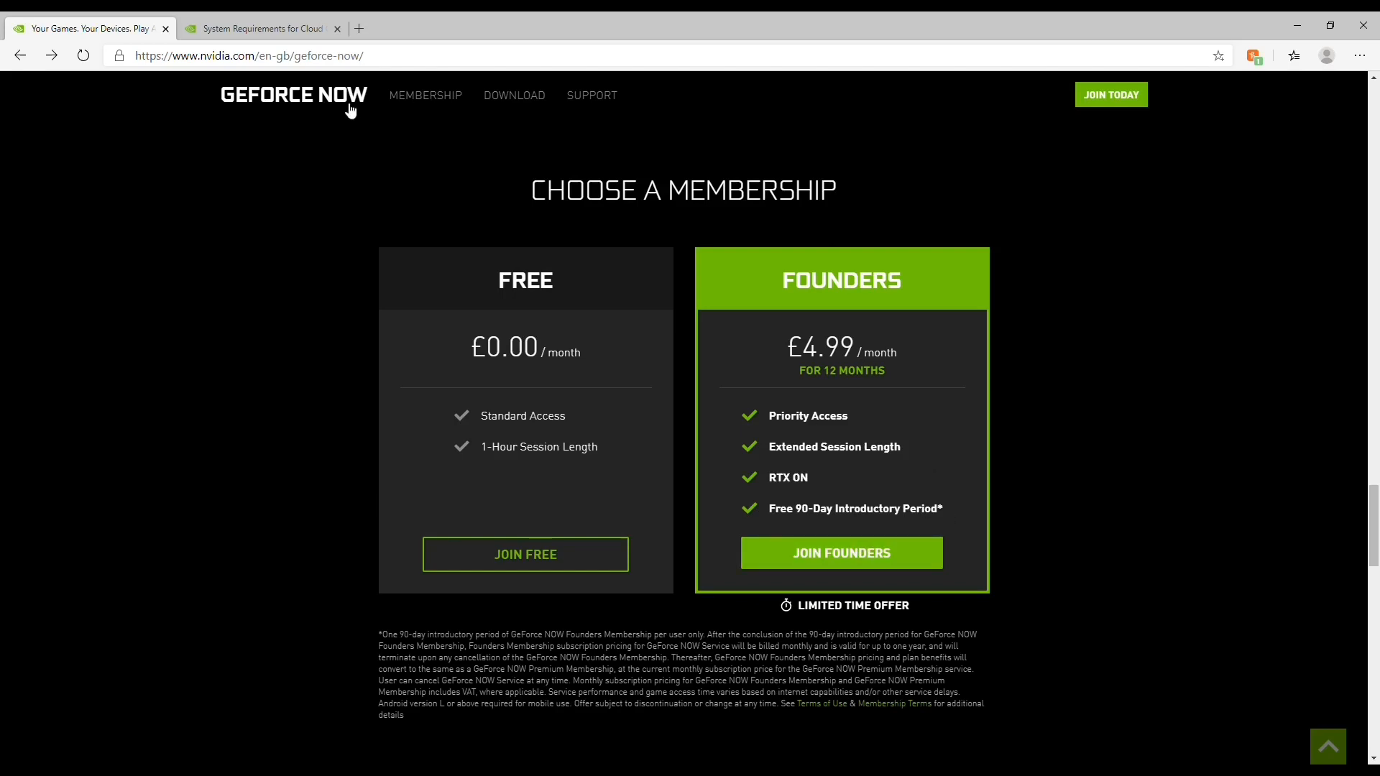
# Step: On the System Requirements page, browse the Windows PC, SHIELD and Android hardware requirements
pyautogui.click(259, 28)
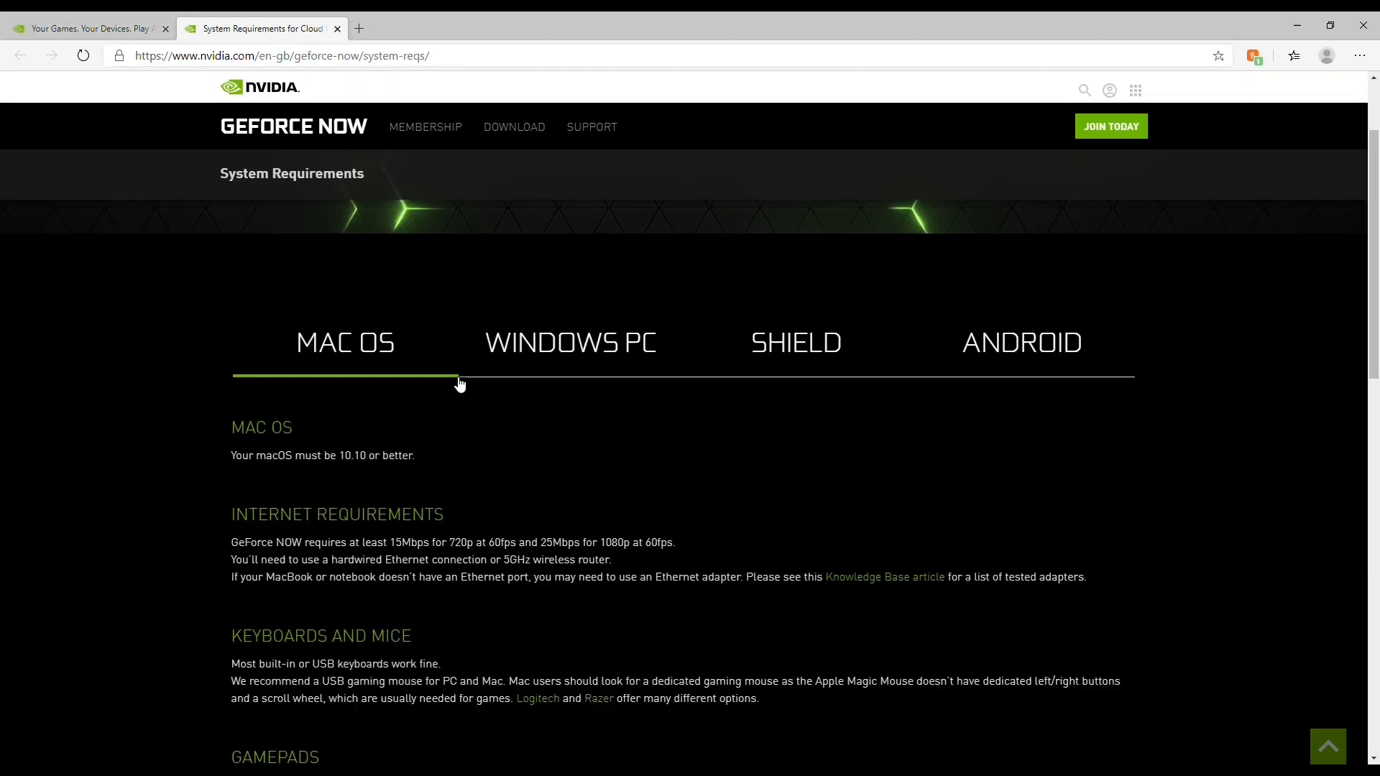
pyautogui.scroll(-3)
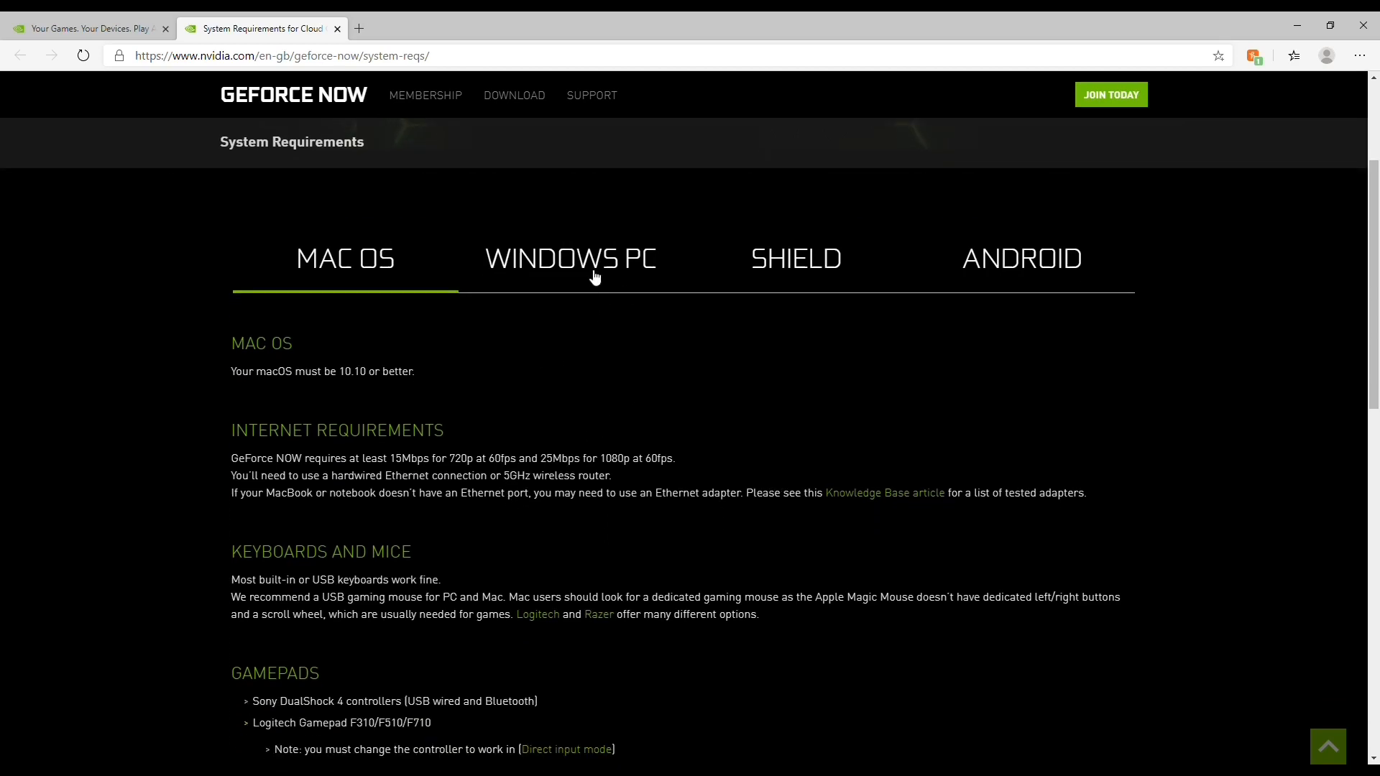
pyautogui.click(572, 259)
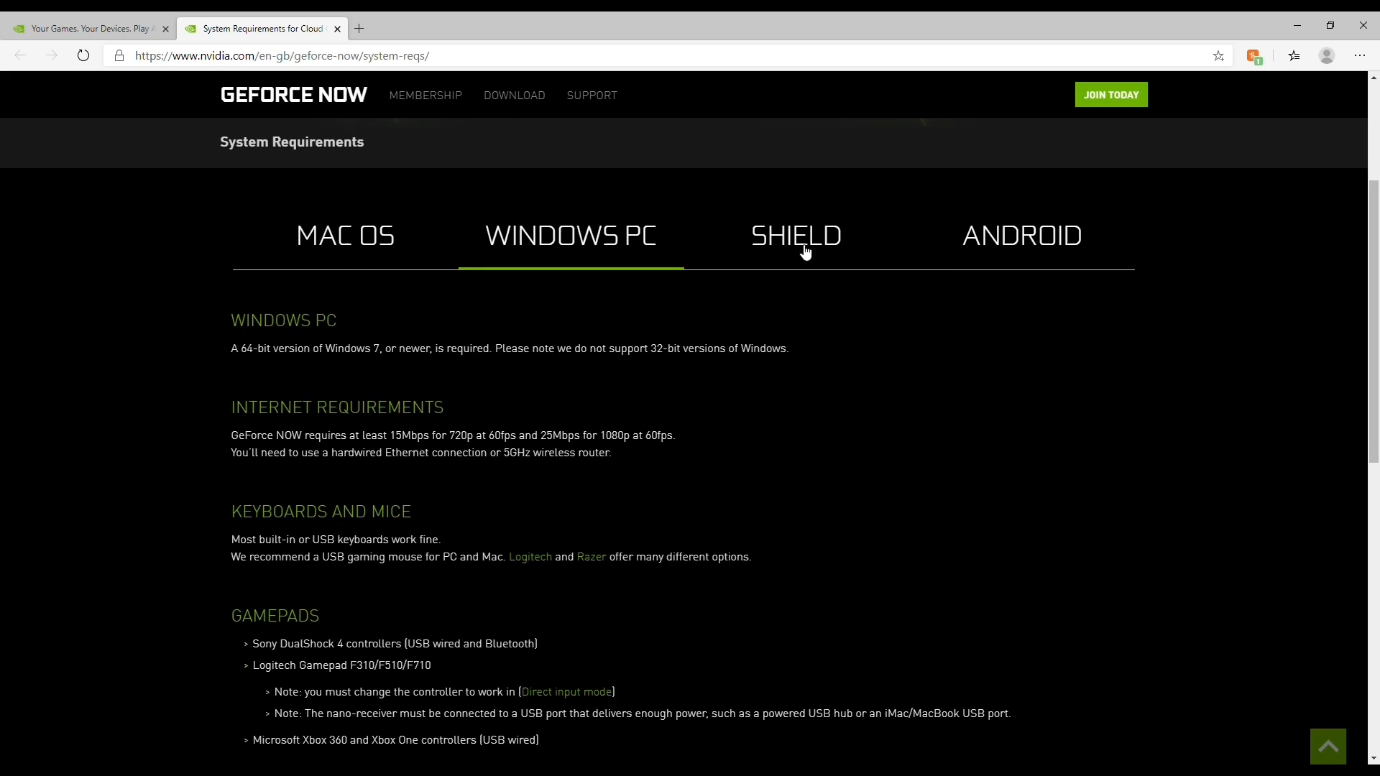
pyautogui.click(797, 236)
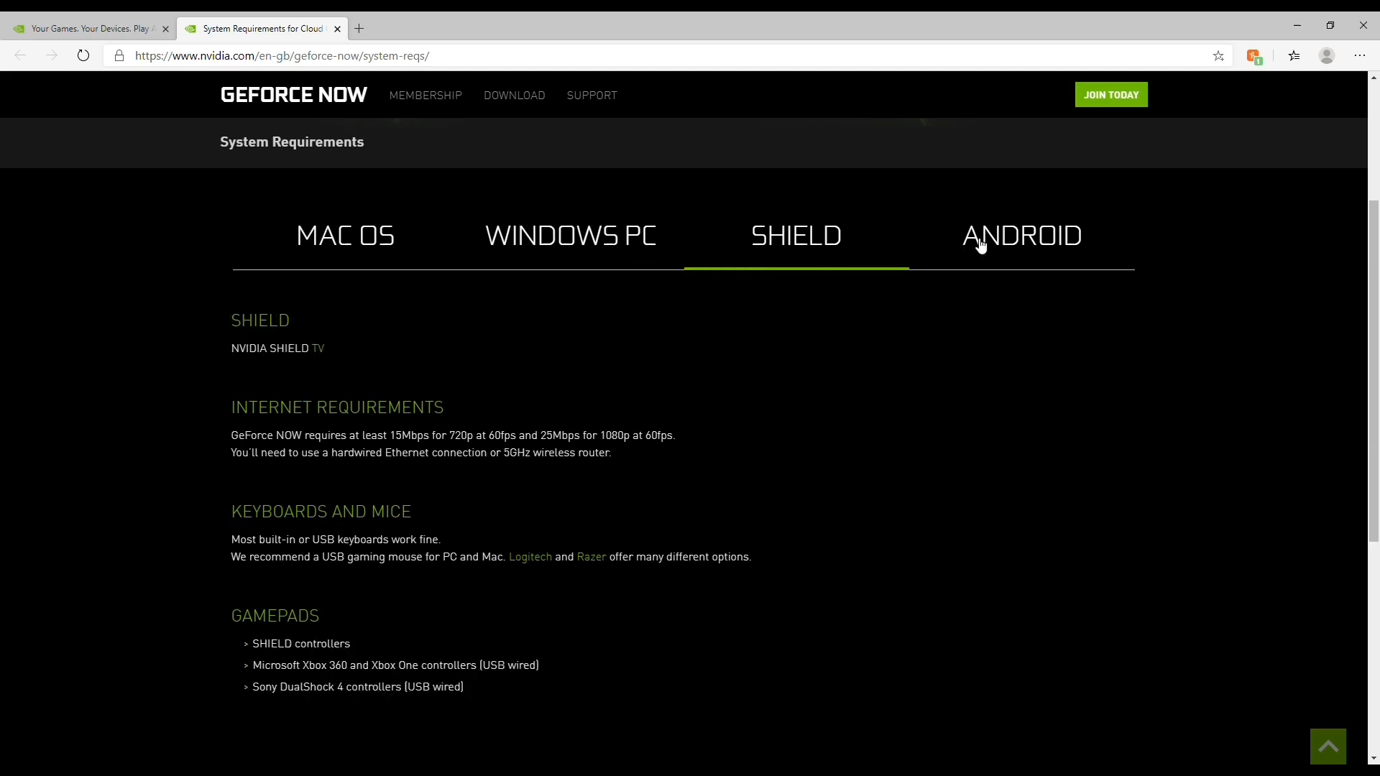
pyautogui.click(1022, 236)
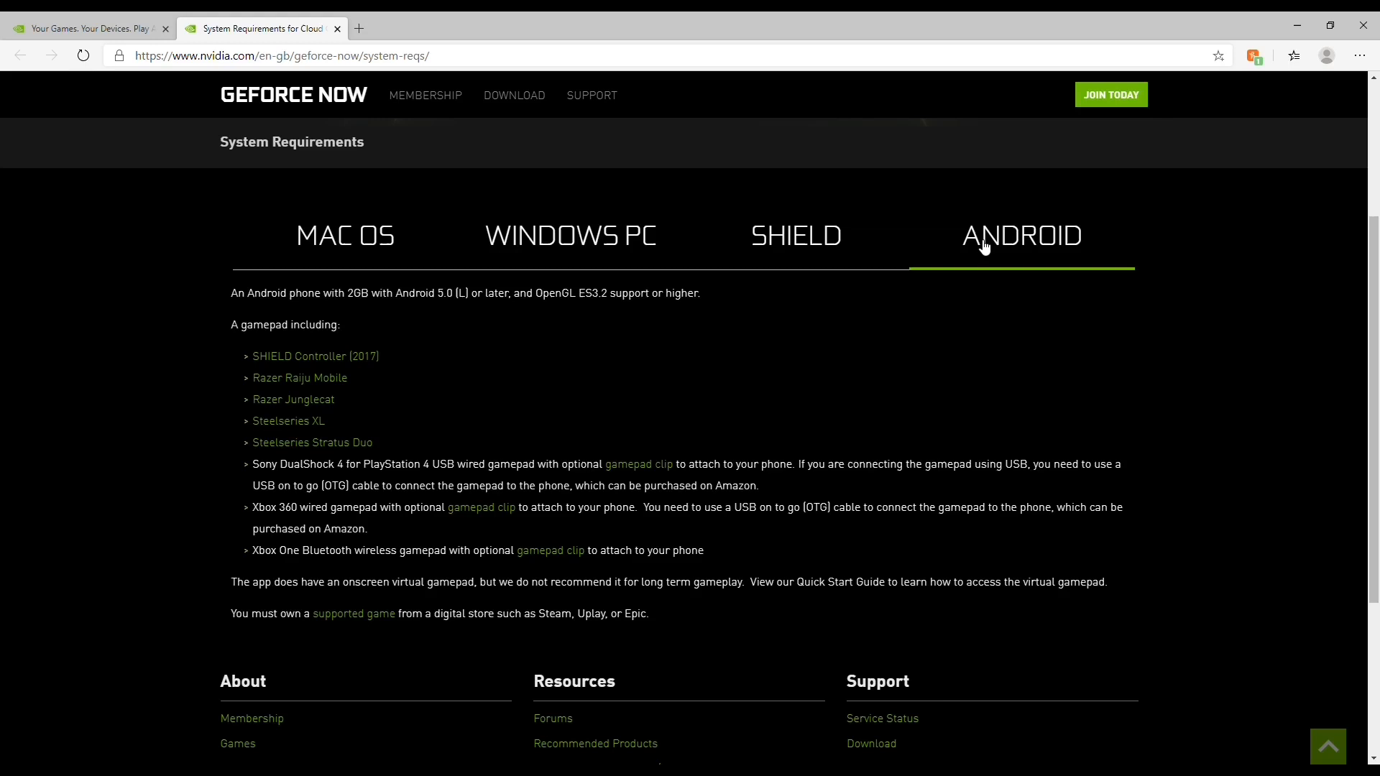
pyautogui.moveTo(823, 313)
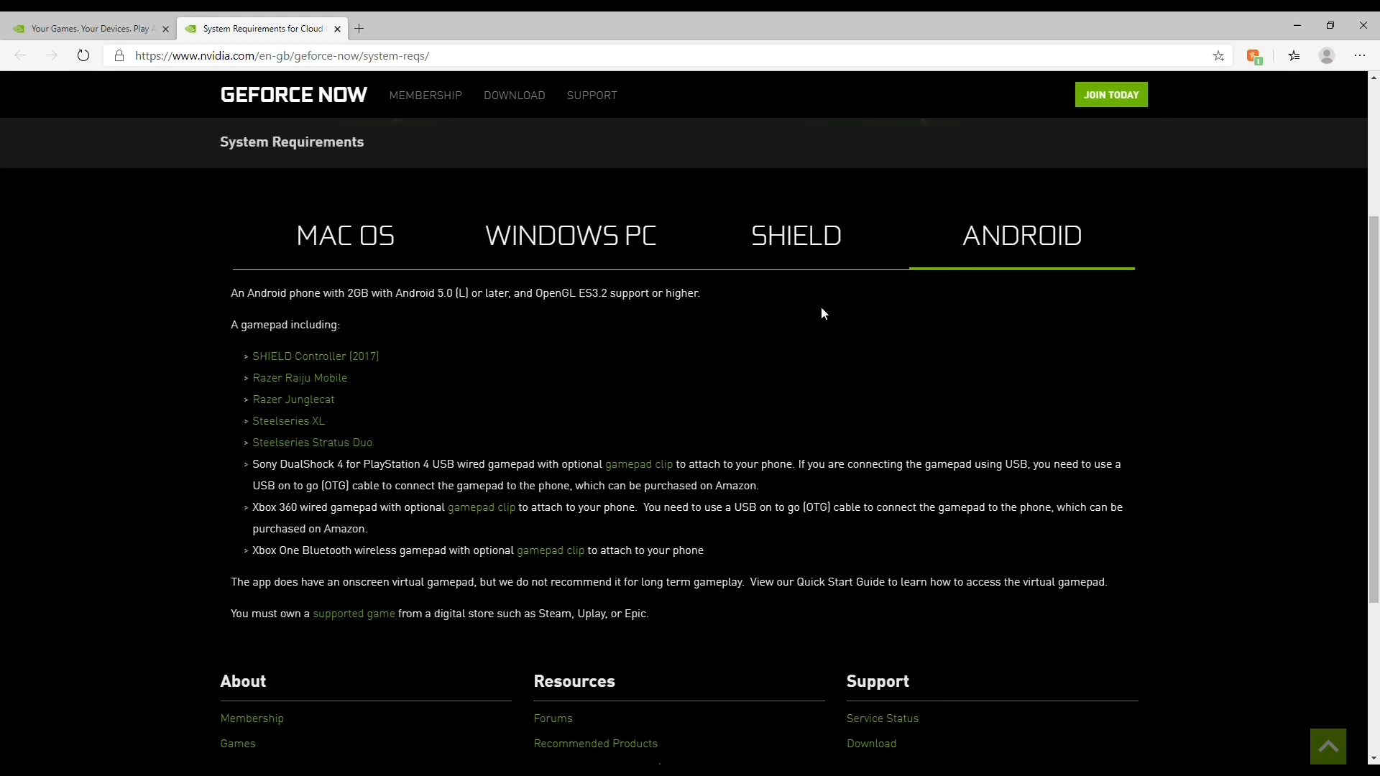
pyautogui.moveTo(402, 274)
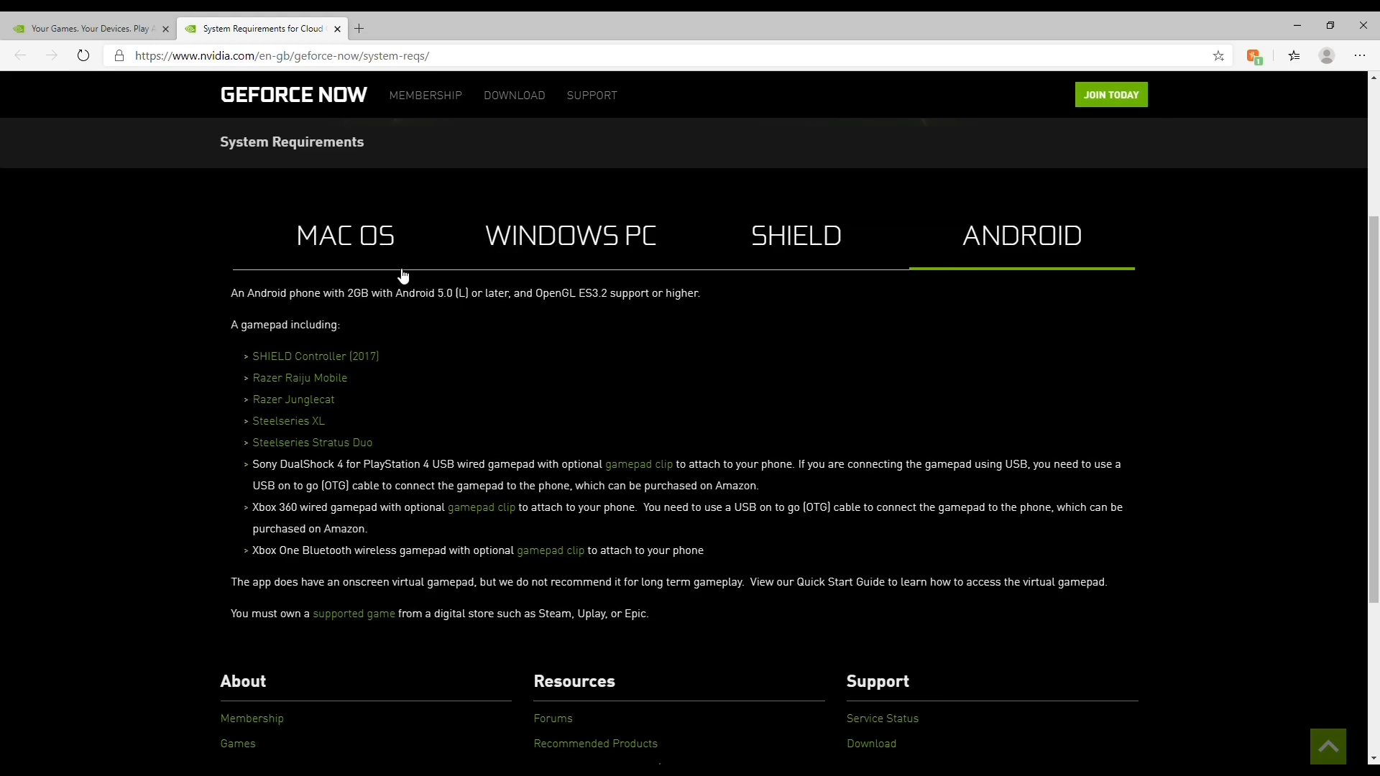
# Step: Browse the Mac OS requirements and finish with the Windows PC requirements displayed
pyautogui.click(345, 236)
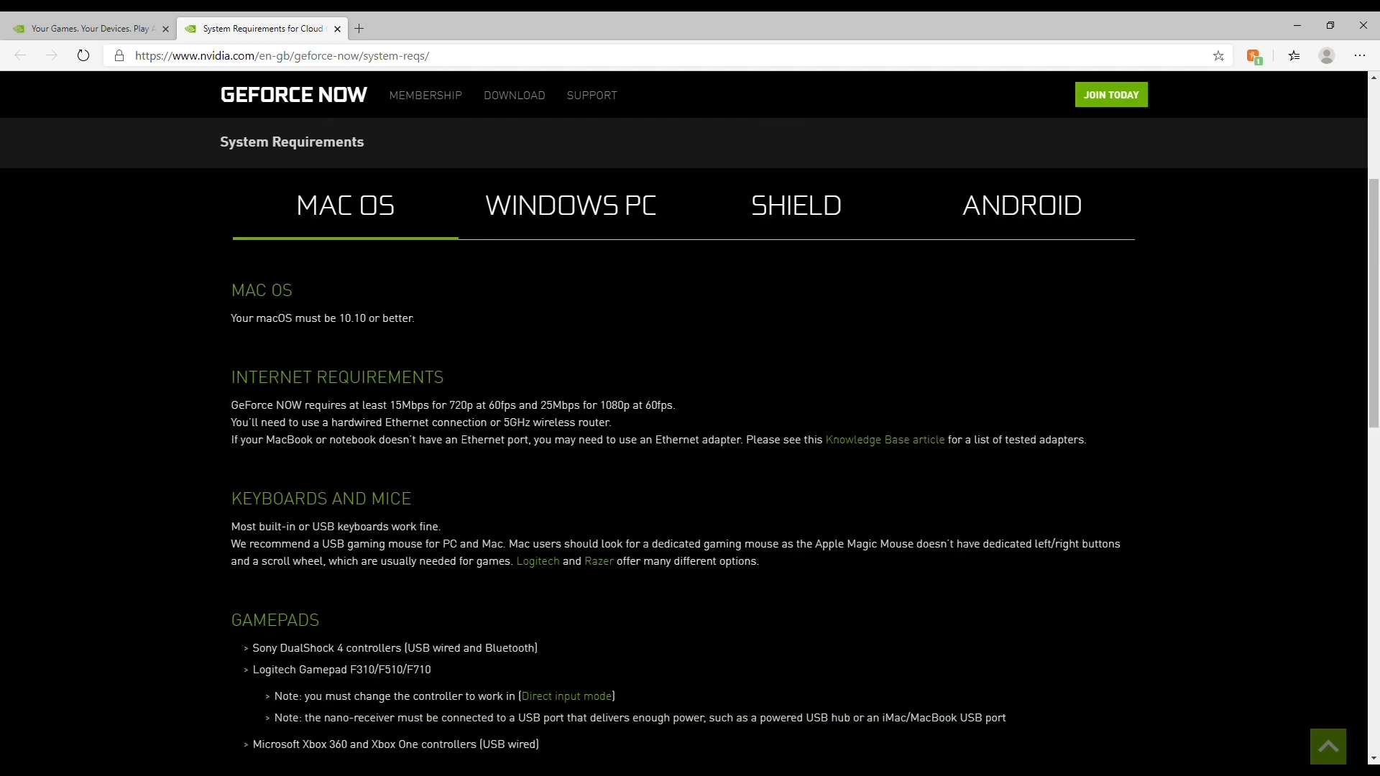
pyautogui.scroll(-3)
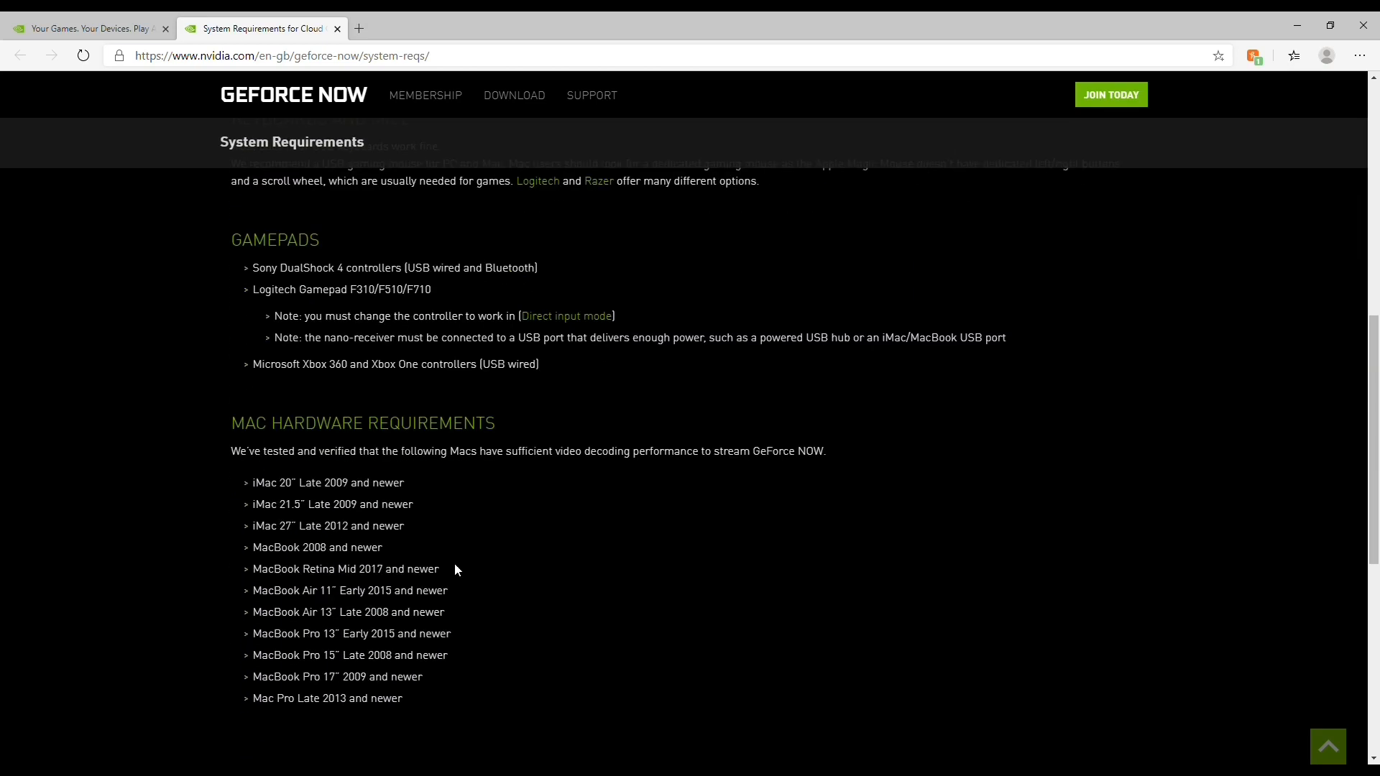
pyautogui.scroll(-3)
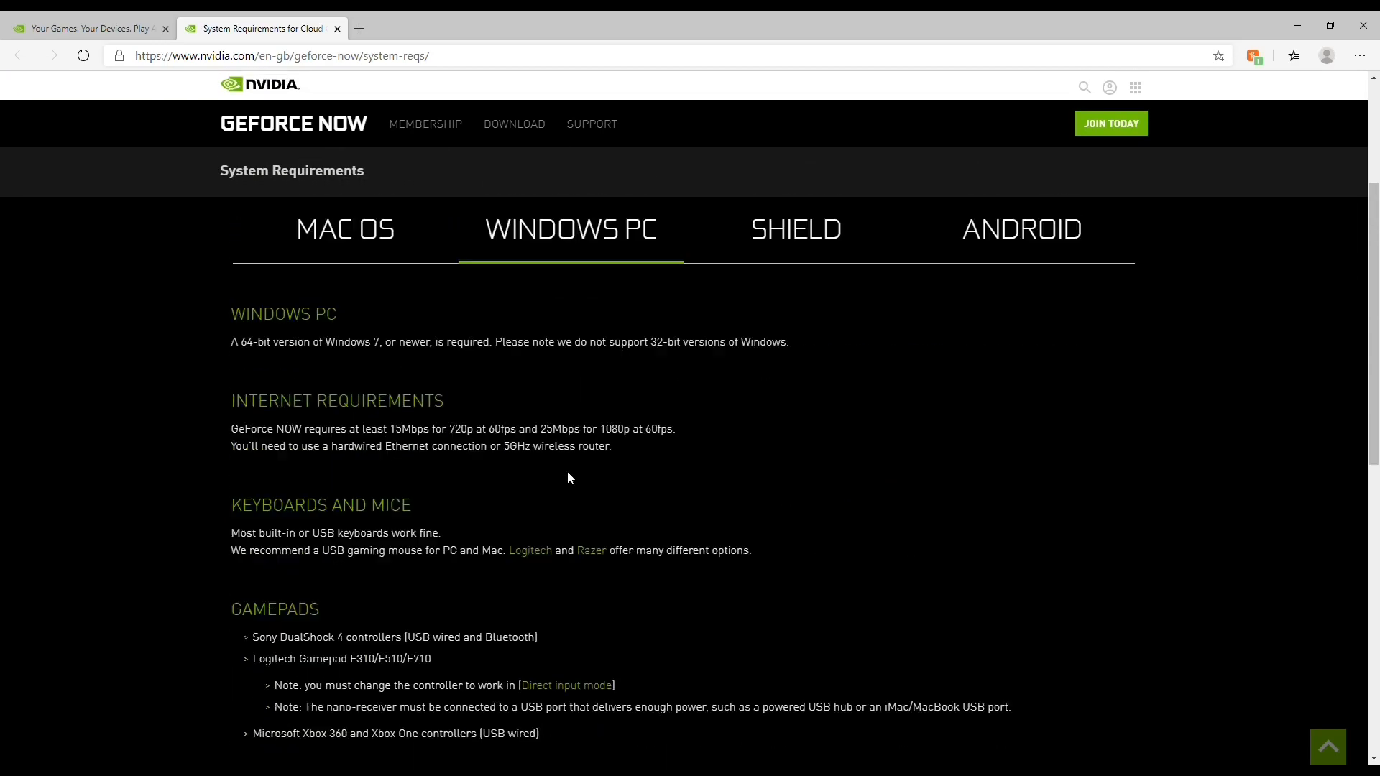
pyautogui.scroll(-3)
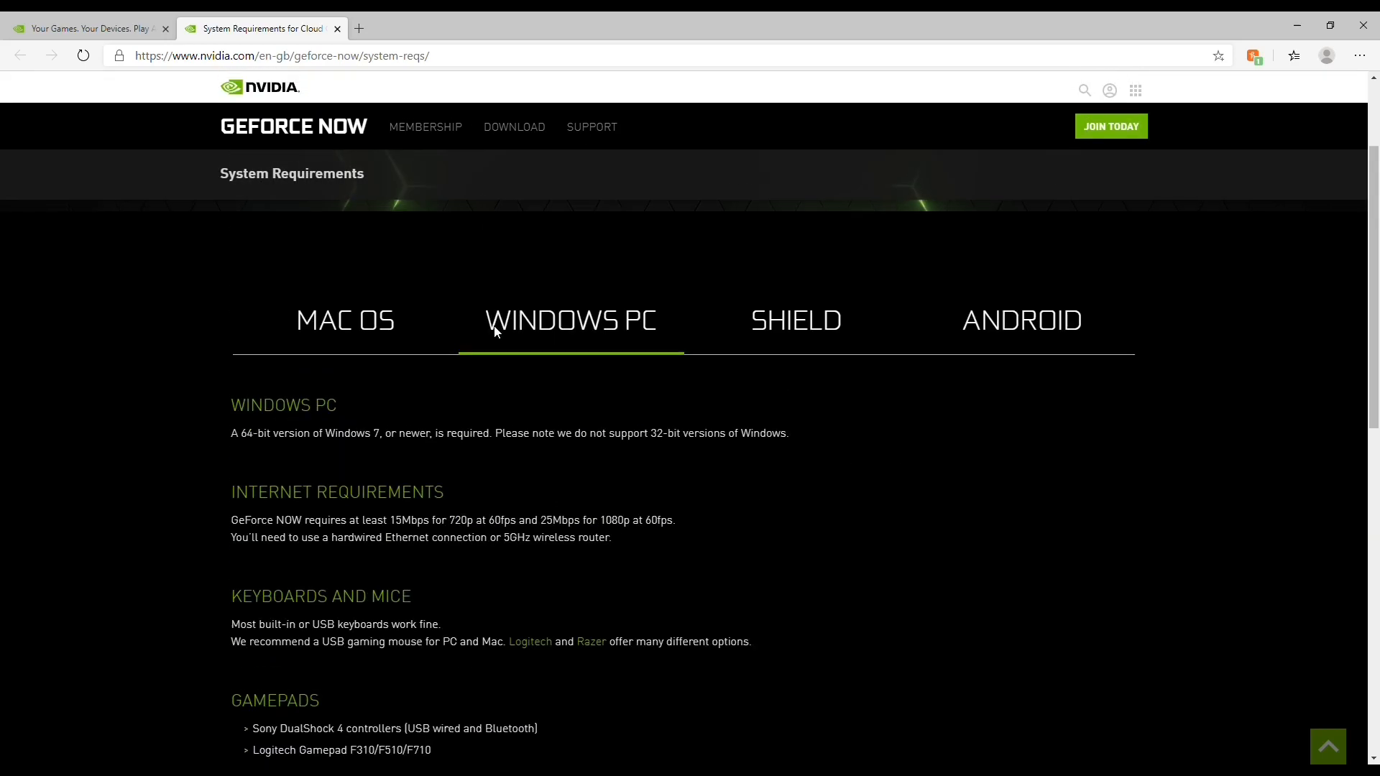
# Step: Back on the GeForce NOW tab, choose JOIN FOUNDERS to reach the NVIDIA login page
pyautogui.click(86, 29)
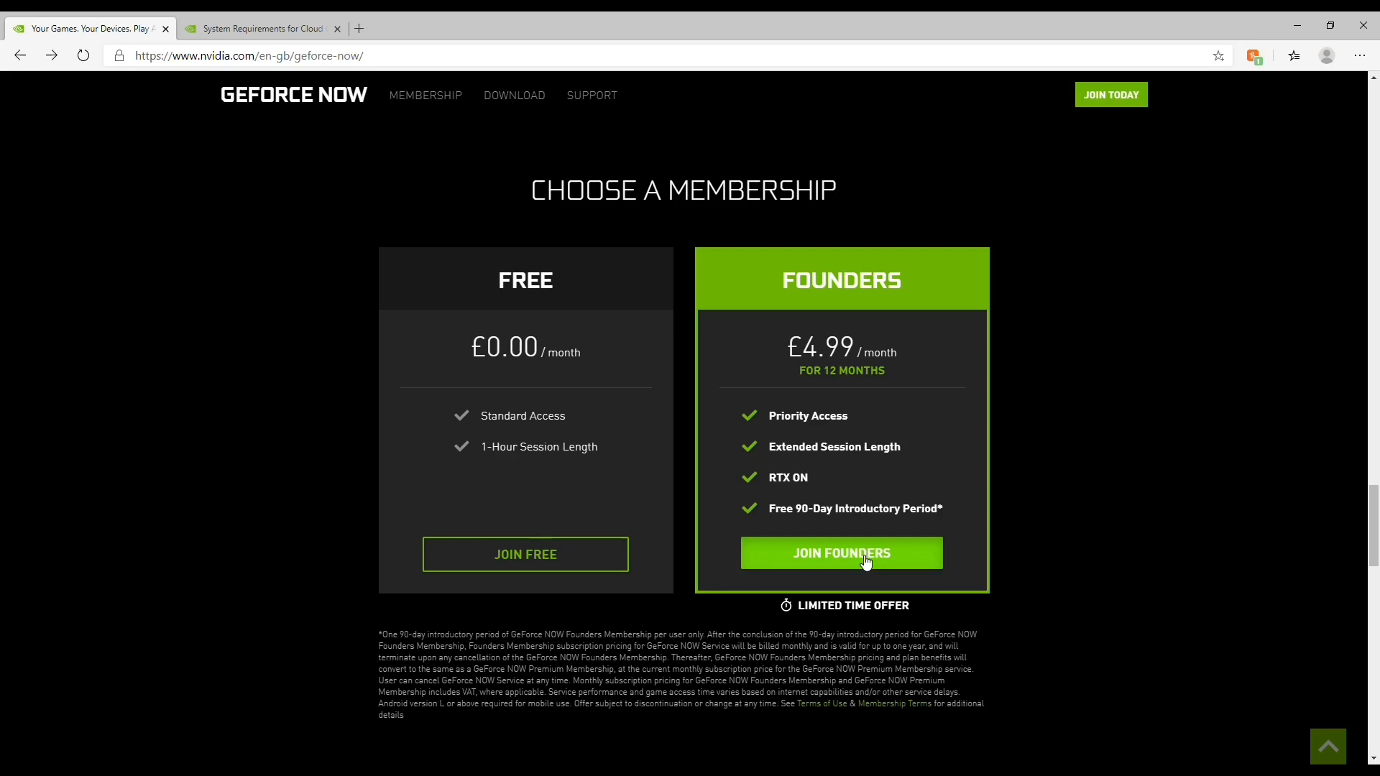
pyautogui.click(842, 552)
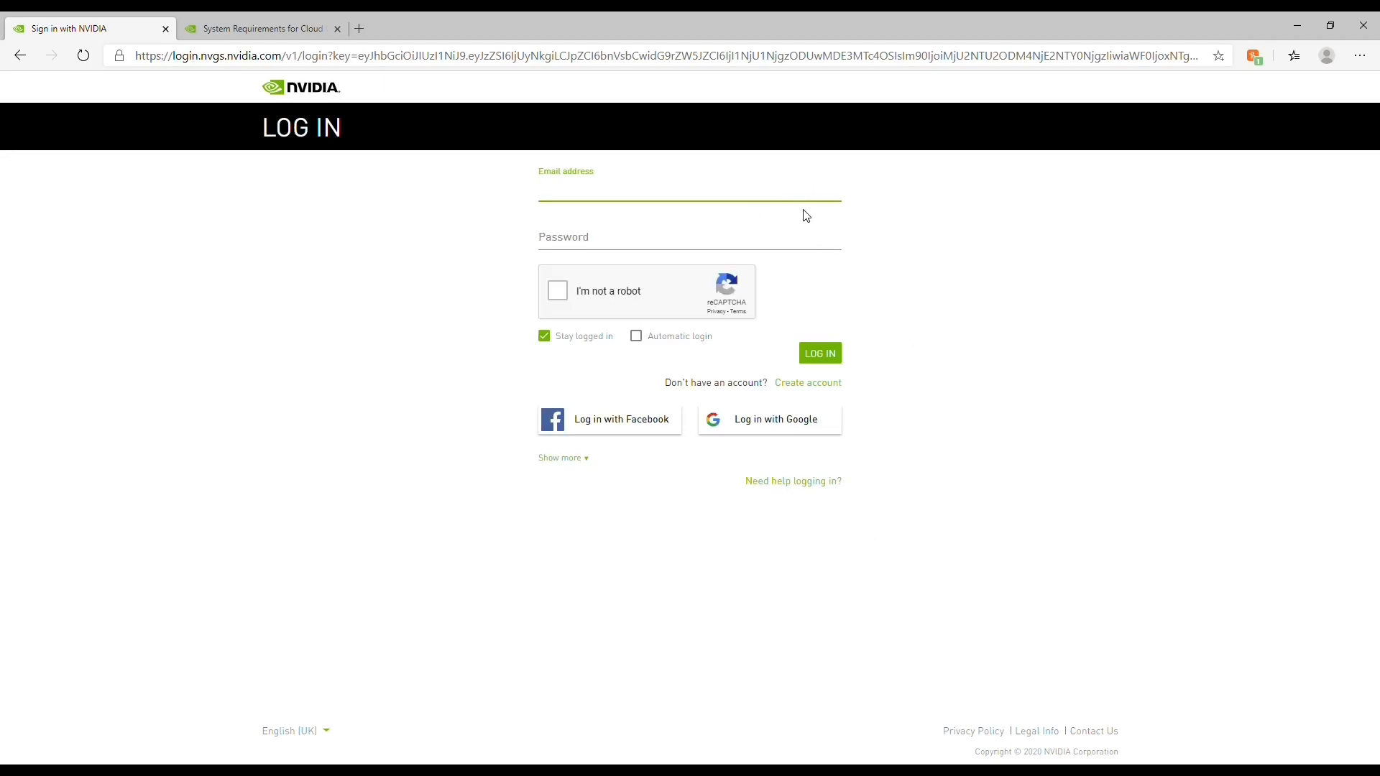
pyautogui.moveTo(837, 215)
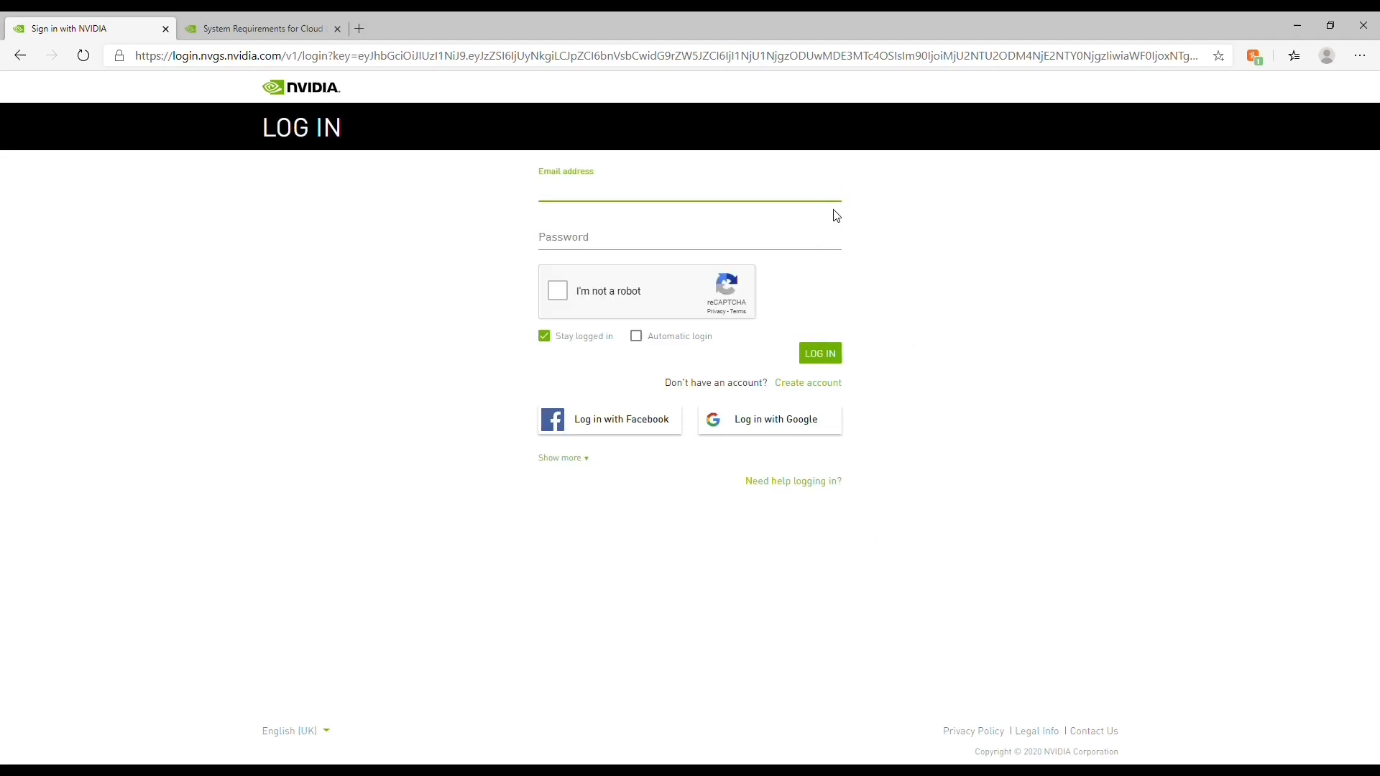
pyautogui.moveTo(917, 230)
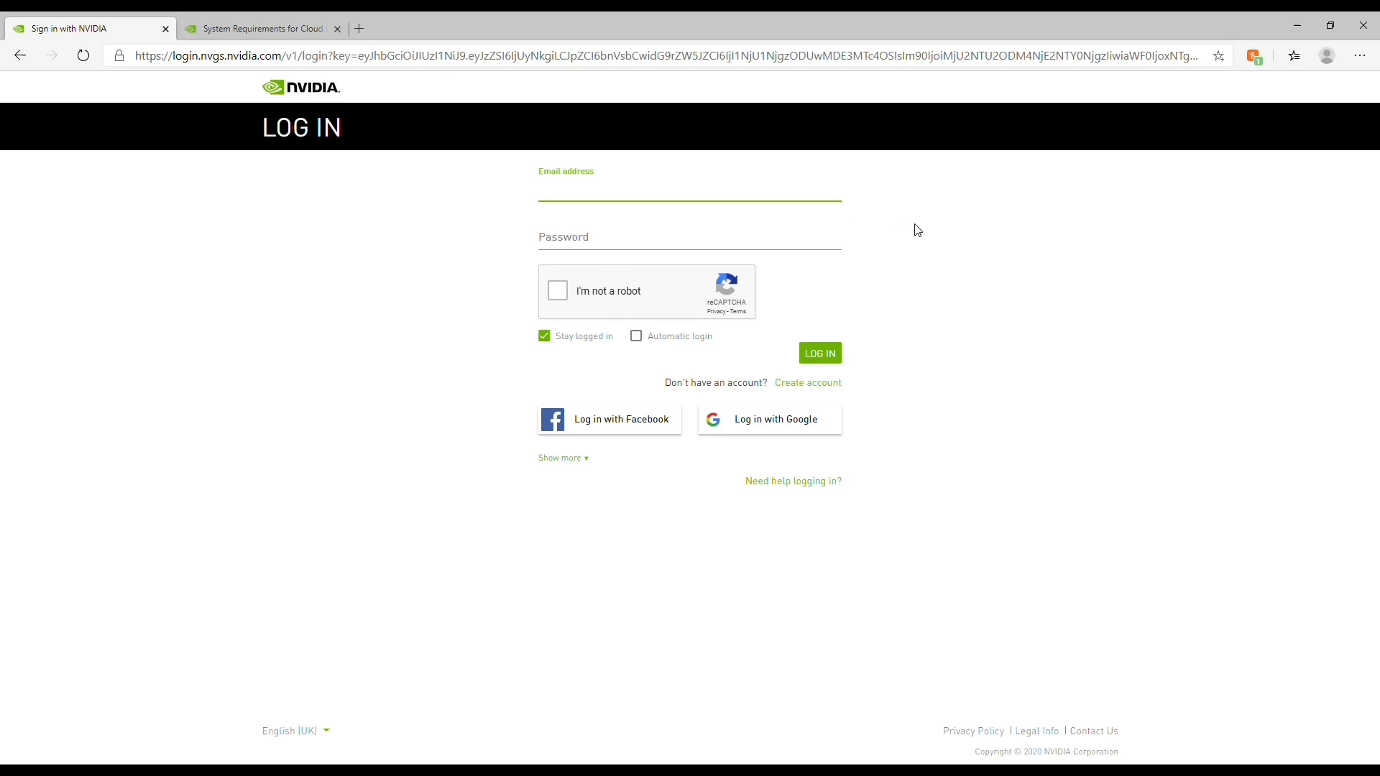
# Step: Sign in and submit the Founders checkout, confirming billing starts 6 May 2020
pyautogui.click(688, 194)
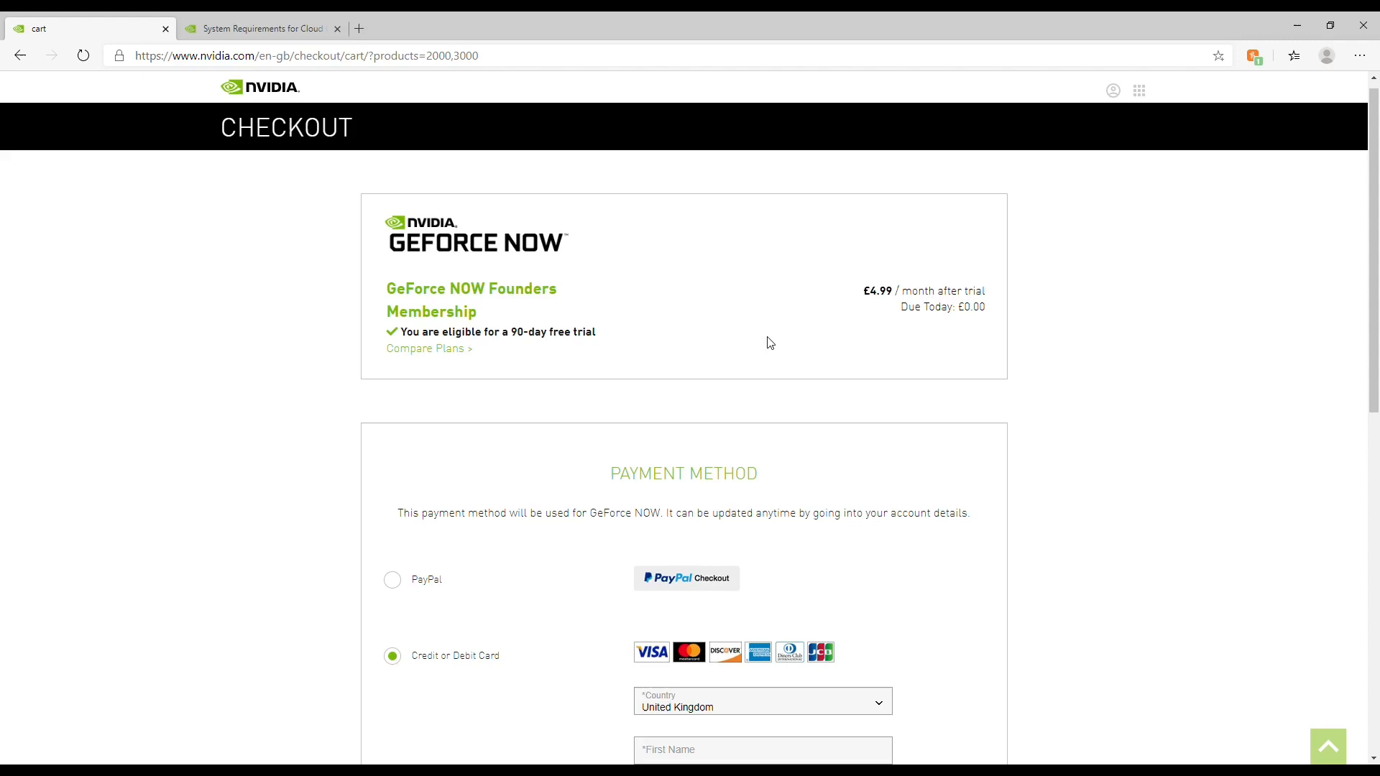
pyautogui.scroll(-3)
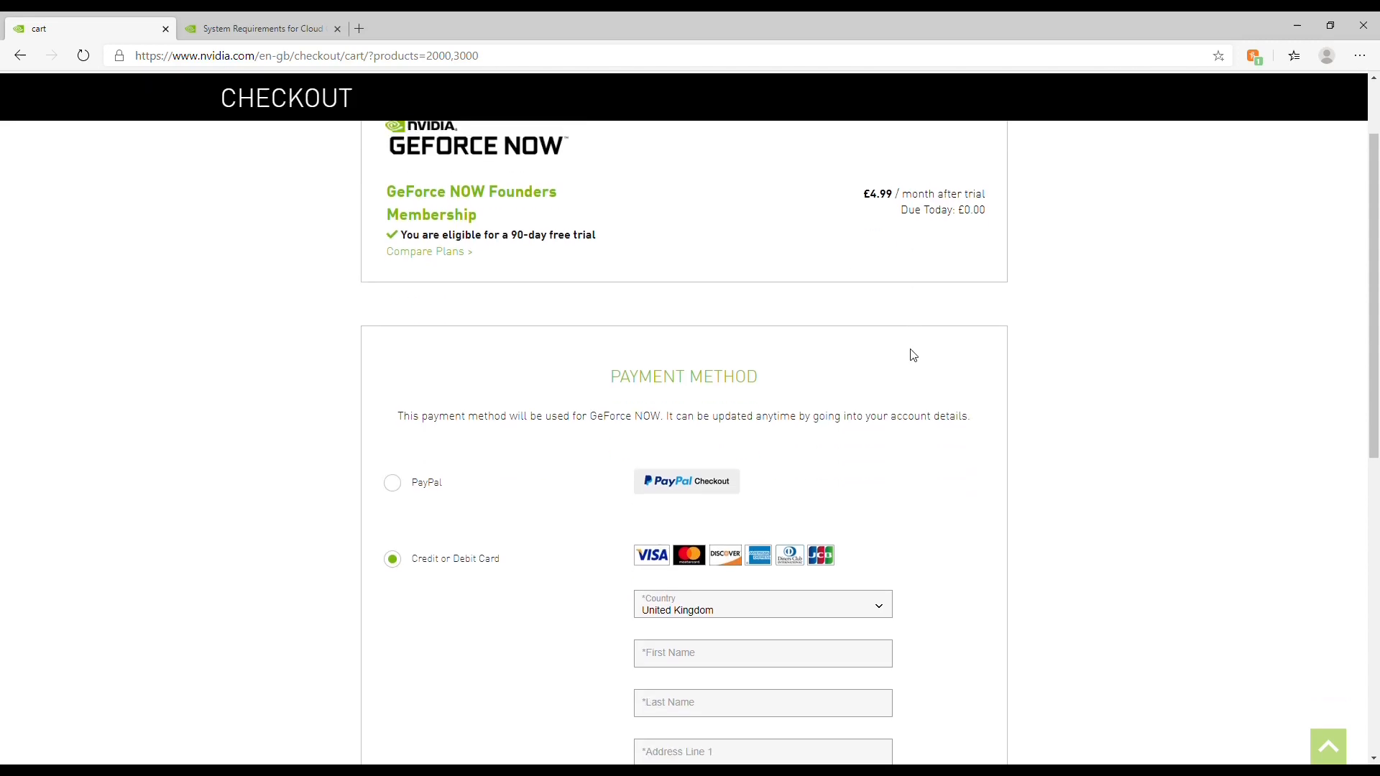
pyautogui.scroll(-3)
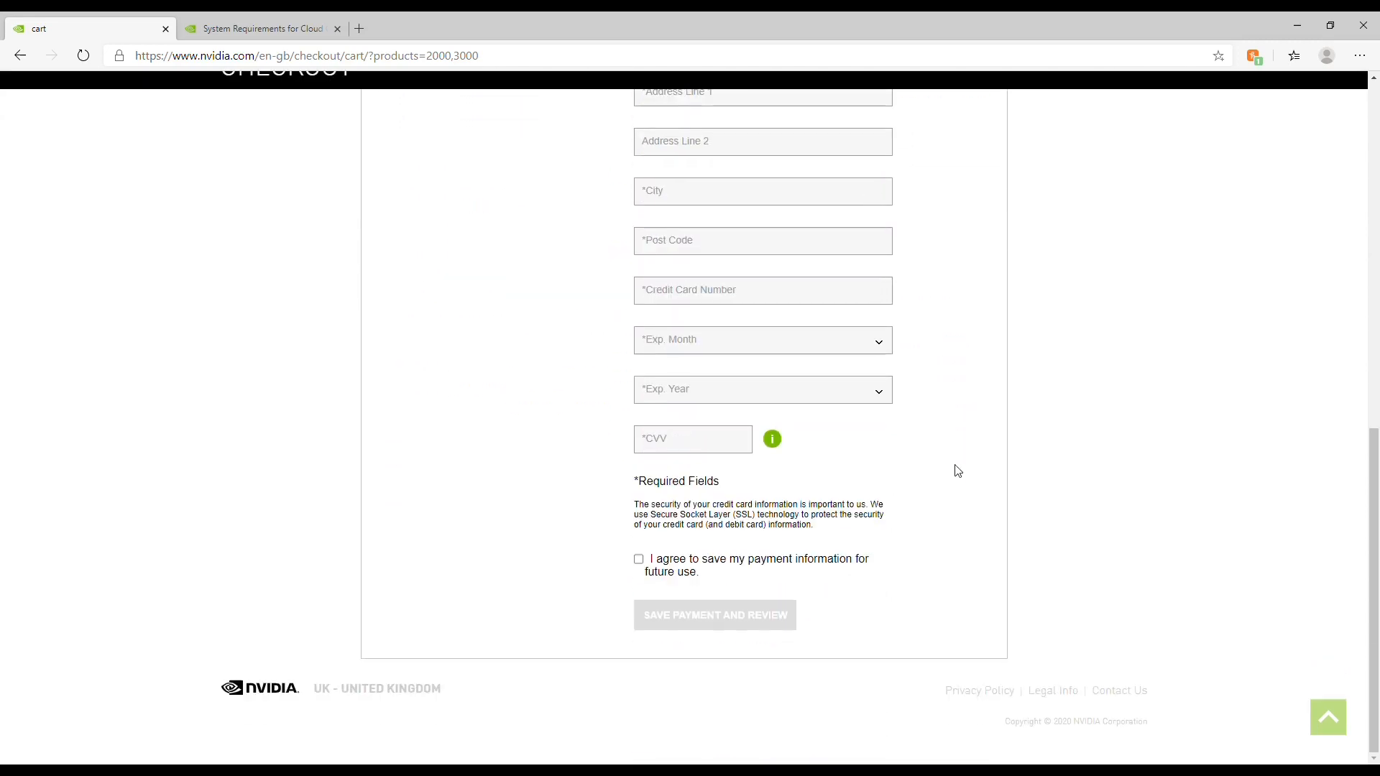
pyautogui.scroll(3)
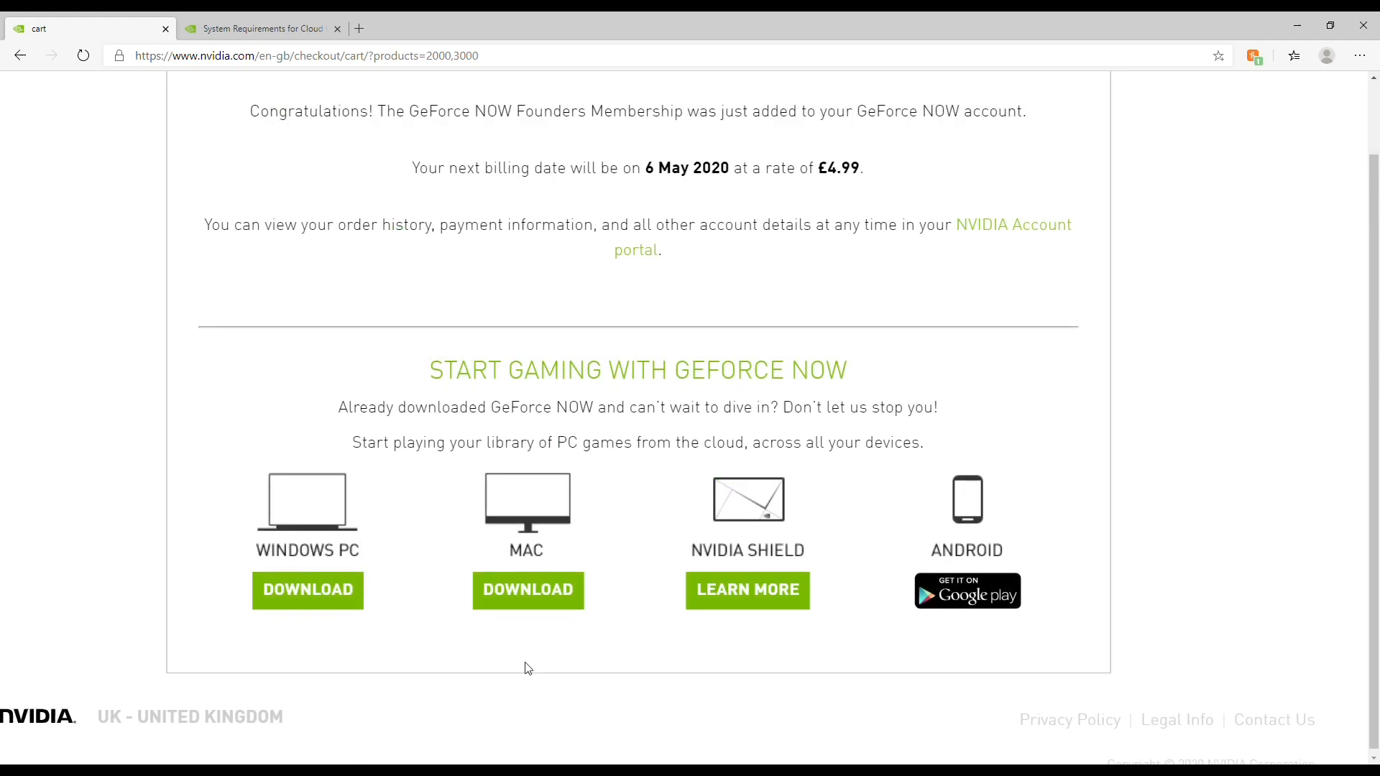
pyautogui.moveTo(320, 595)
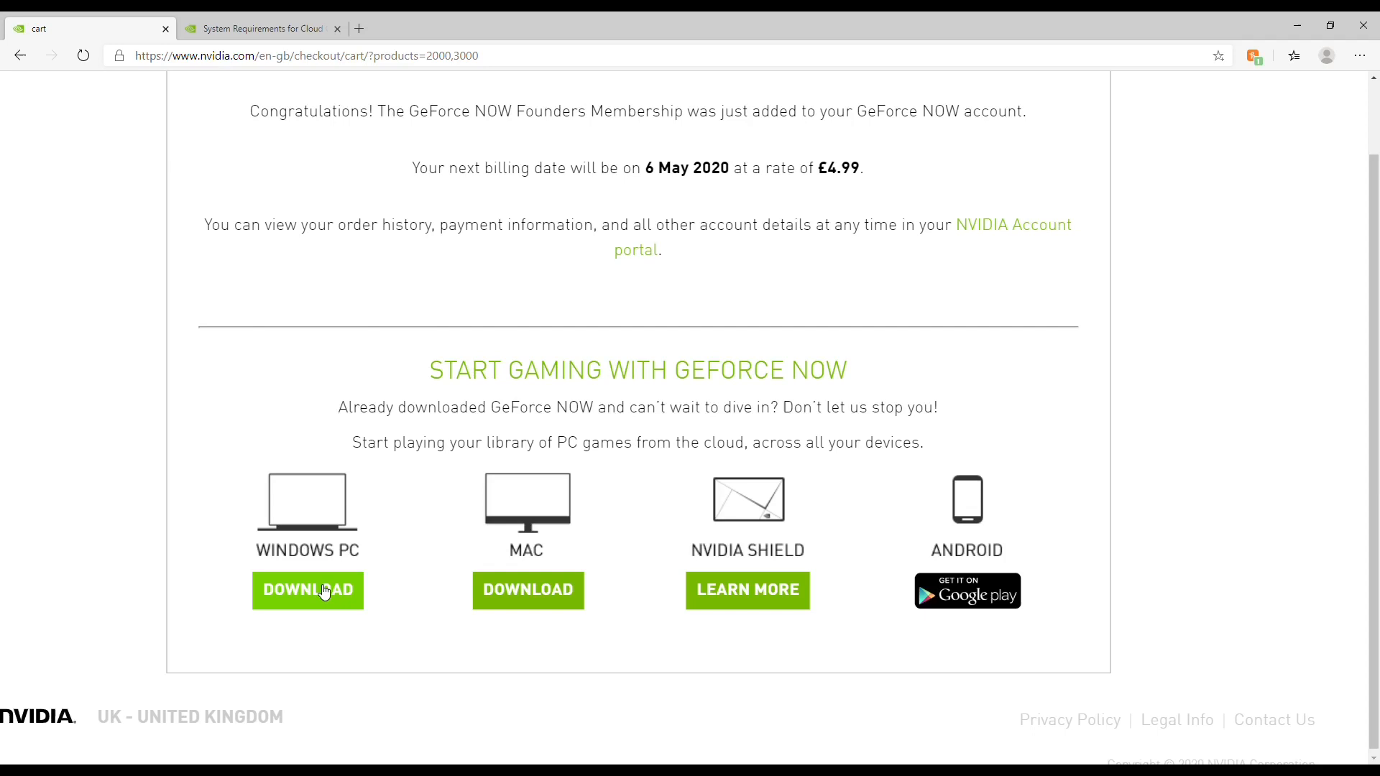
# Step: Download GeForceNOW-release.exe for Windows PC and run the finished installer
pyautogui.click(307, 591)
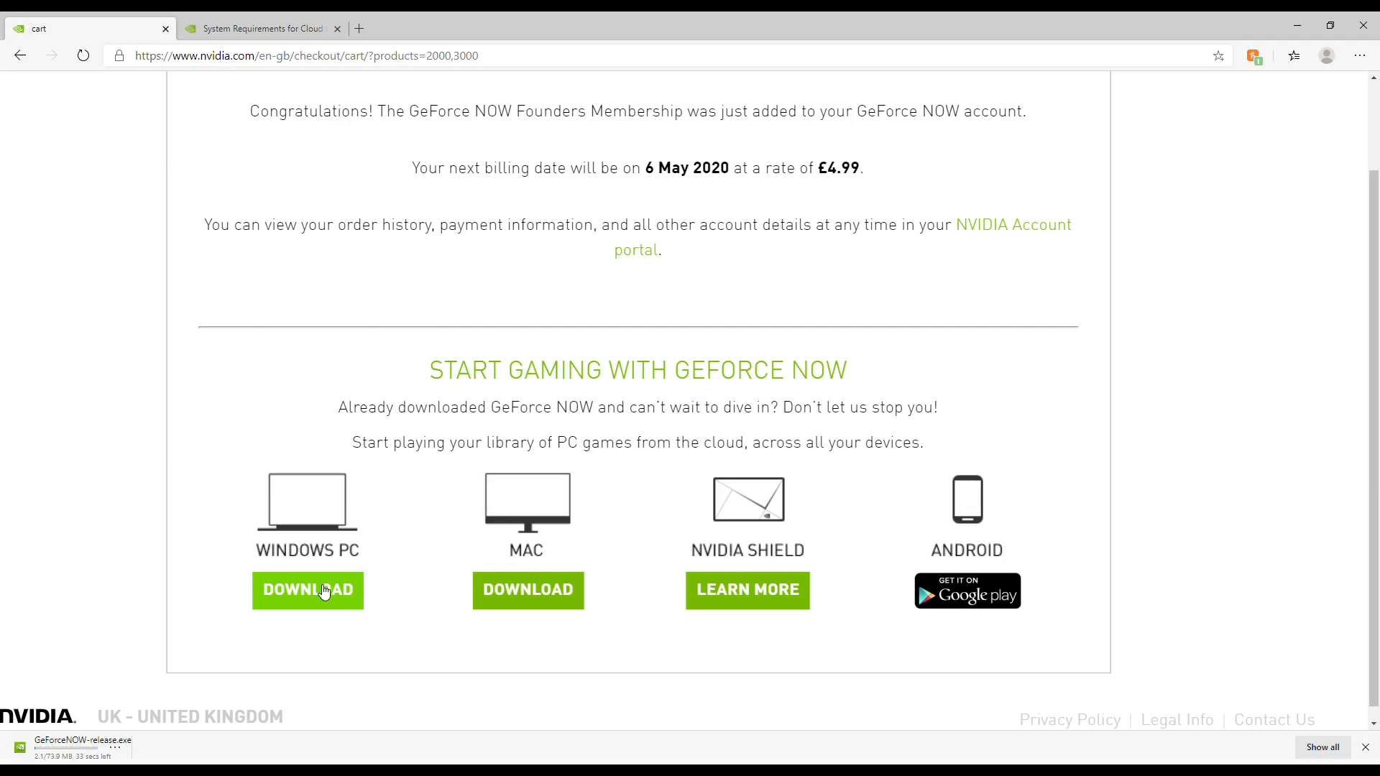
pyautogui.moveTo(382, 548)
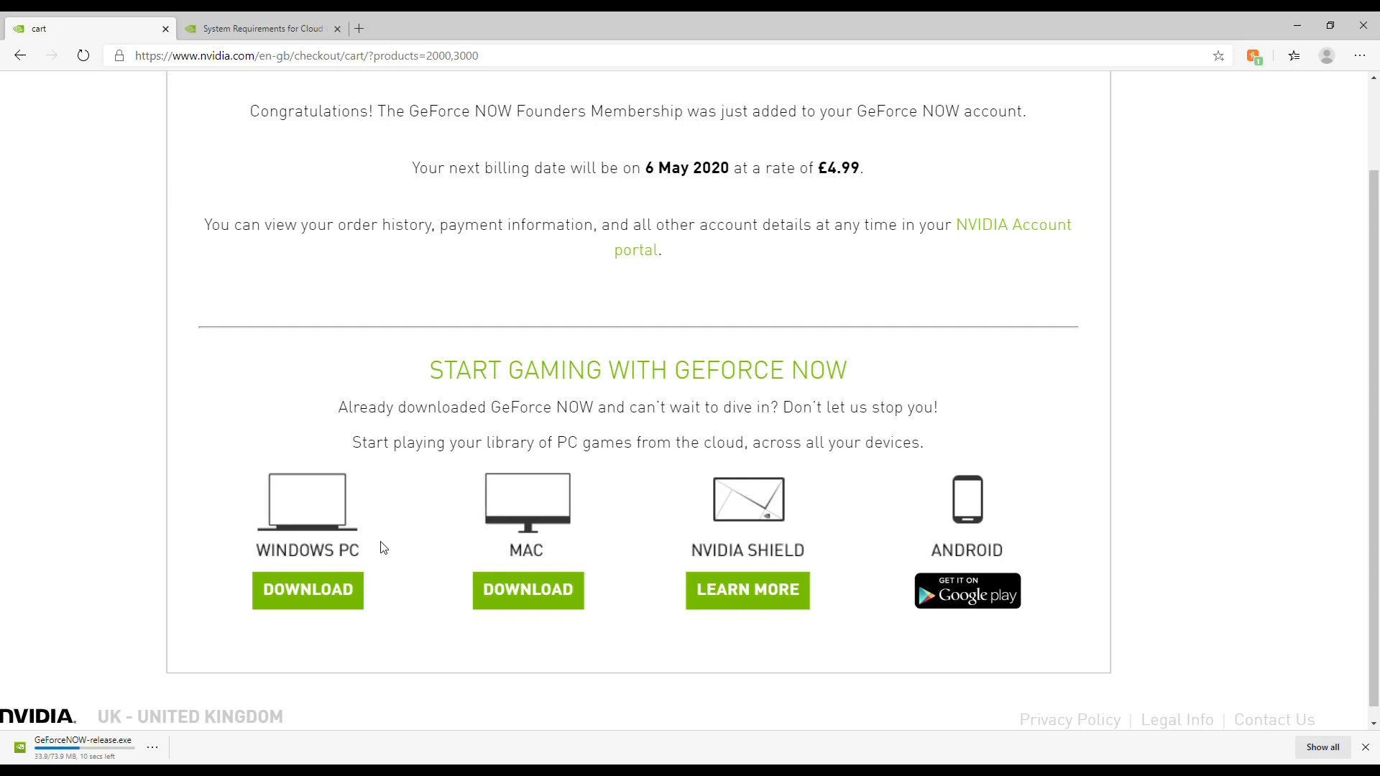
pyautogui.moveTo(769, 509)
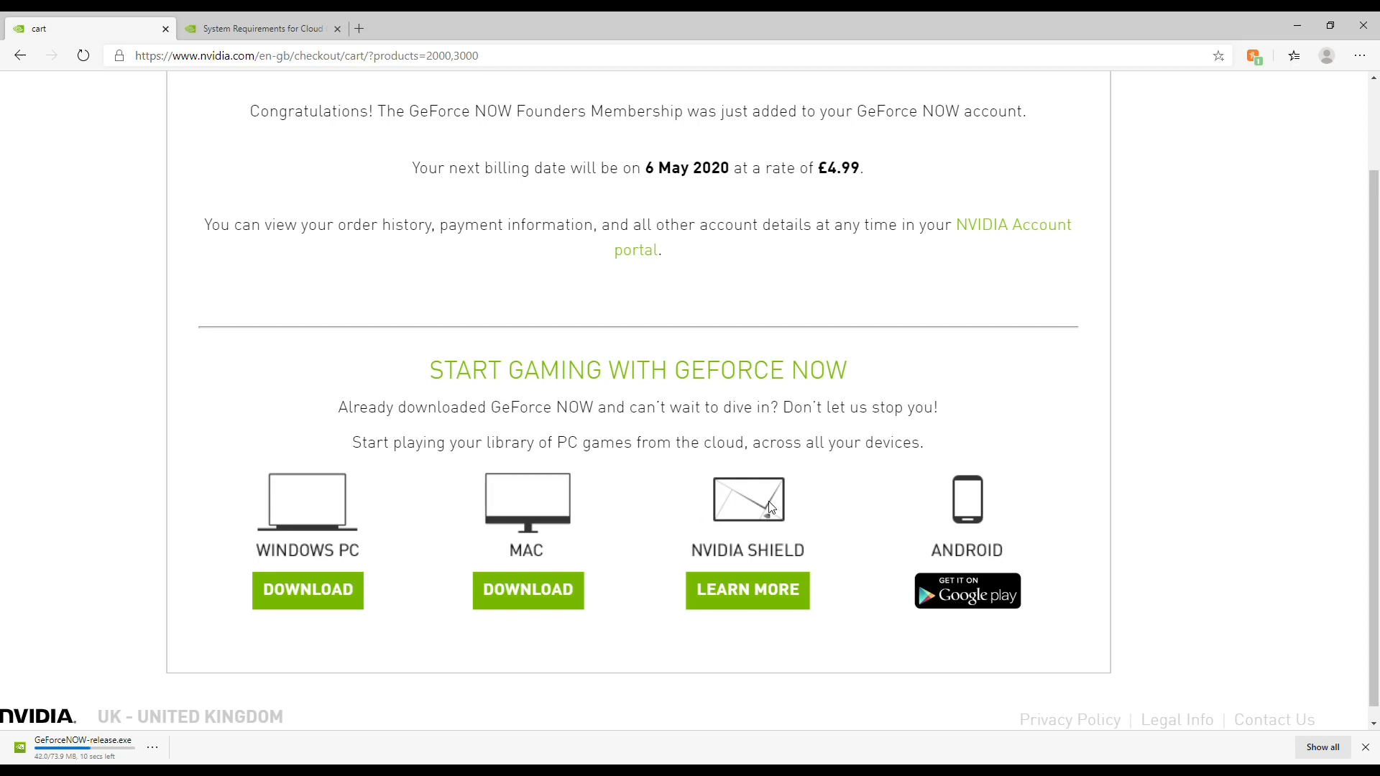
pyautogui.moveTo(942, 526)
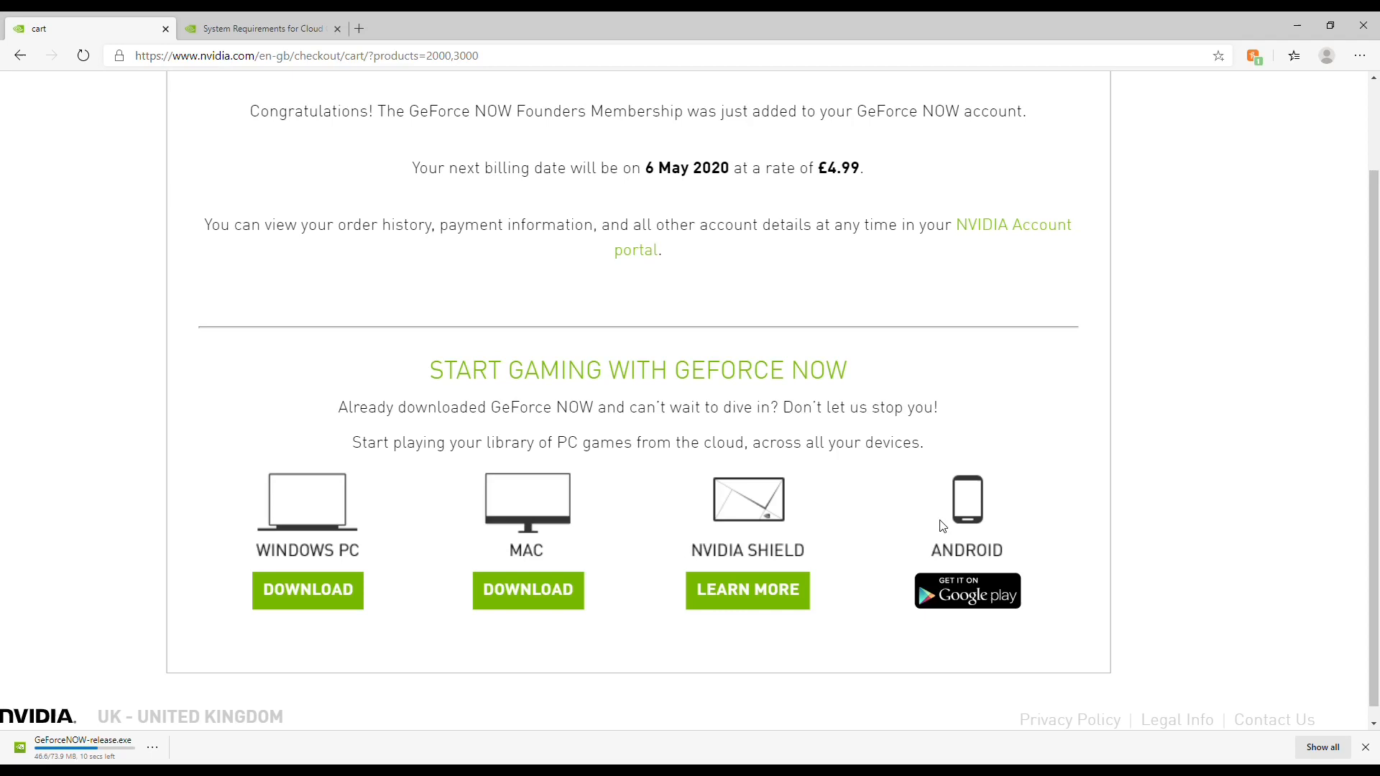
pyautogui.moveTo(998, 495)
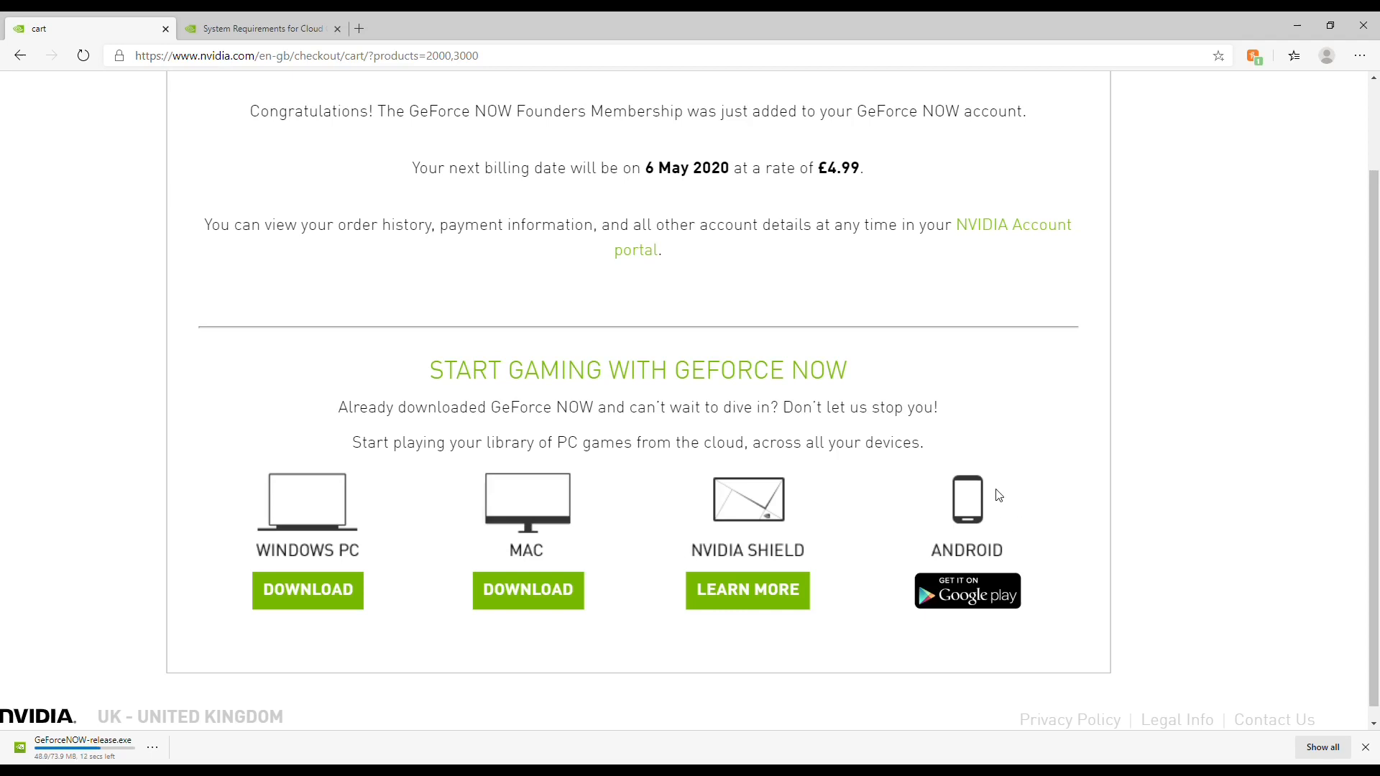
pyautogui.moveTo(153, 580)
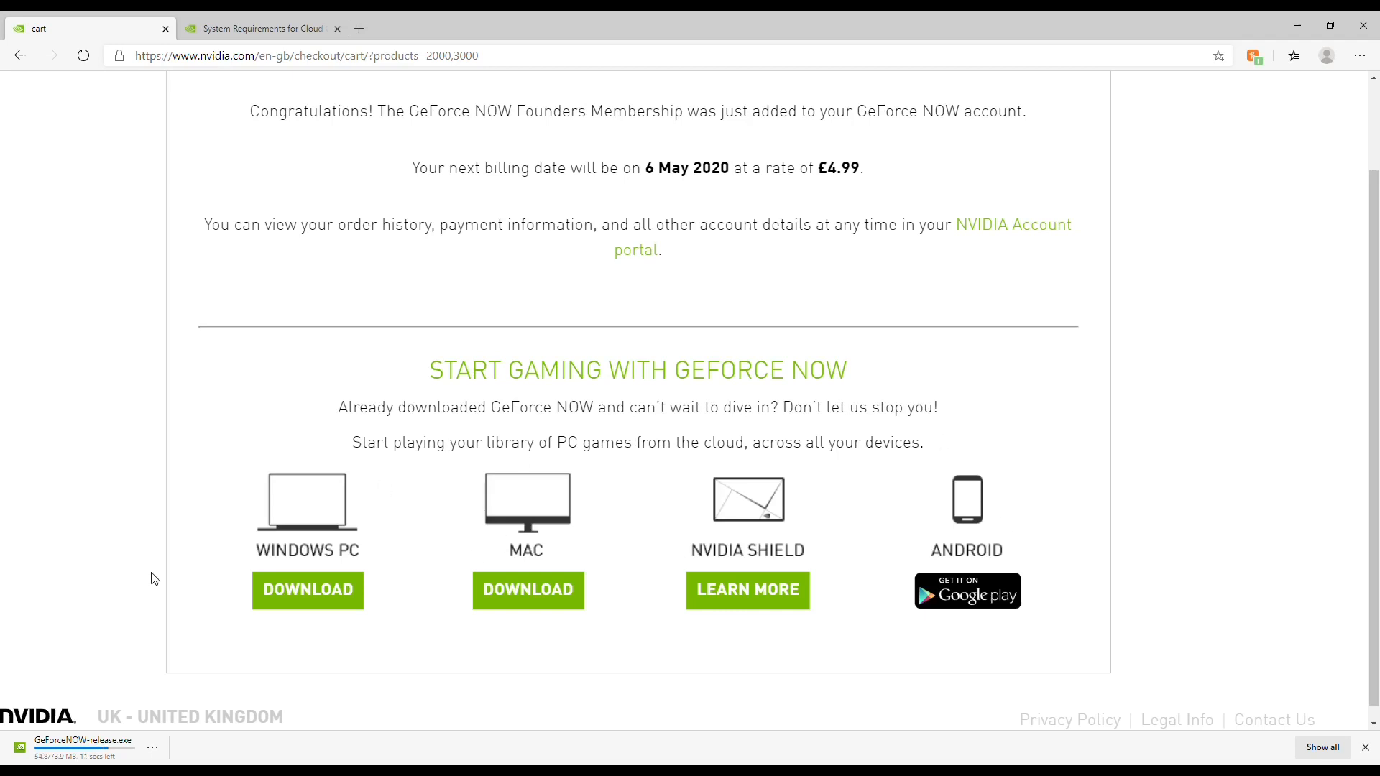
pyautogui.moveTo(129, 681)
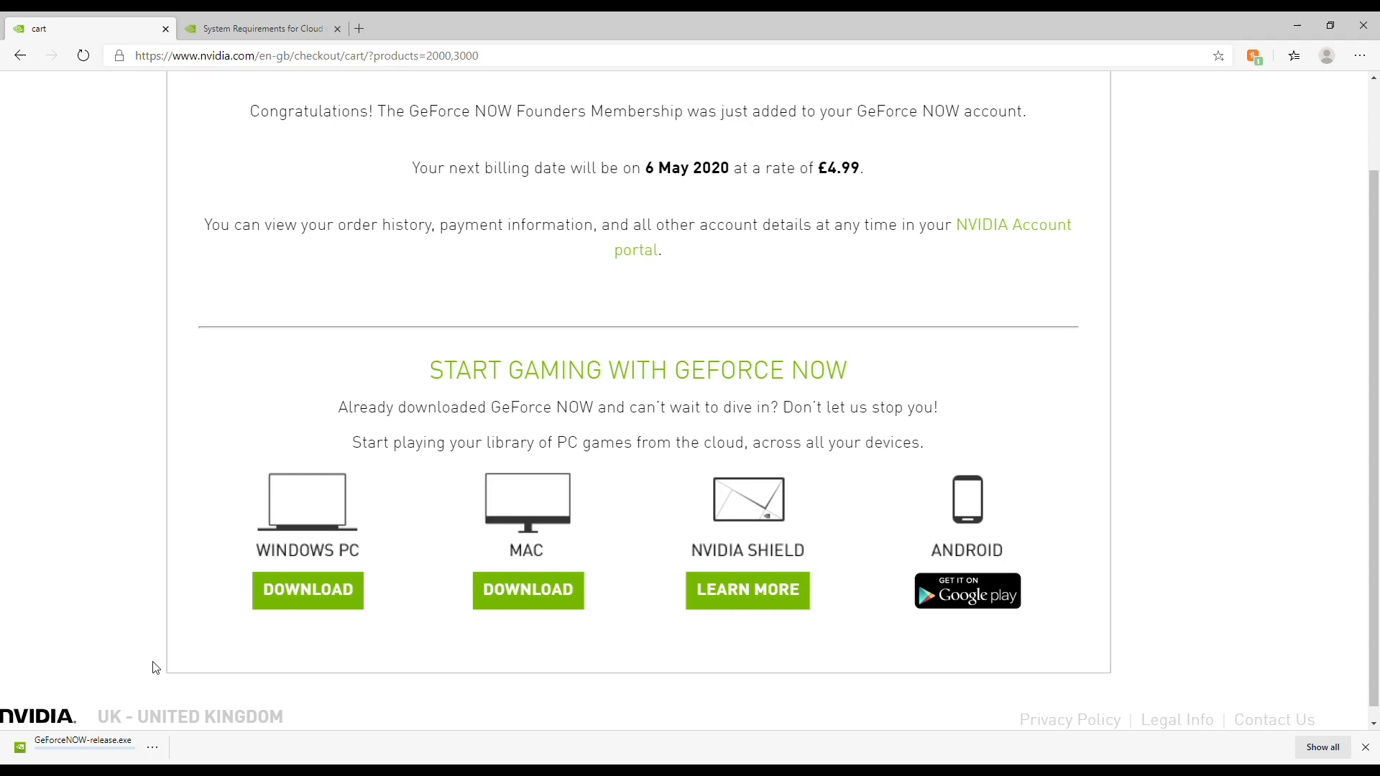
pyautogui.moveTo(167, 633)
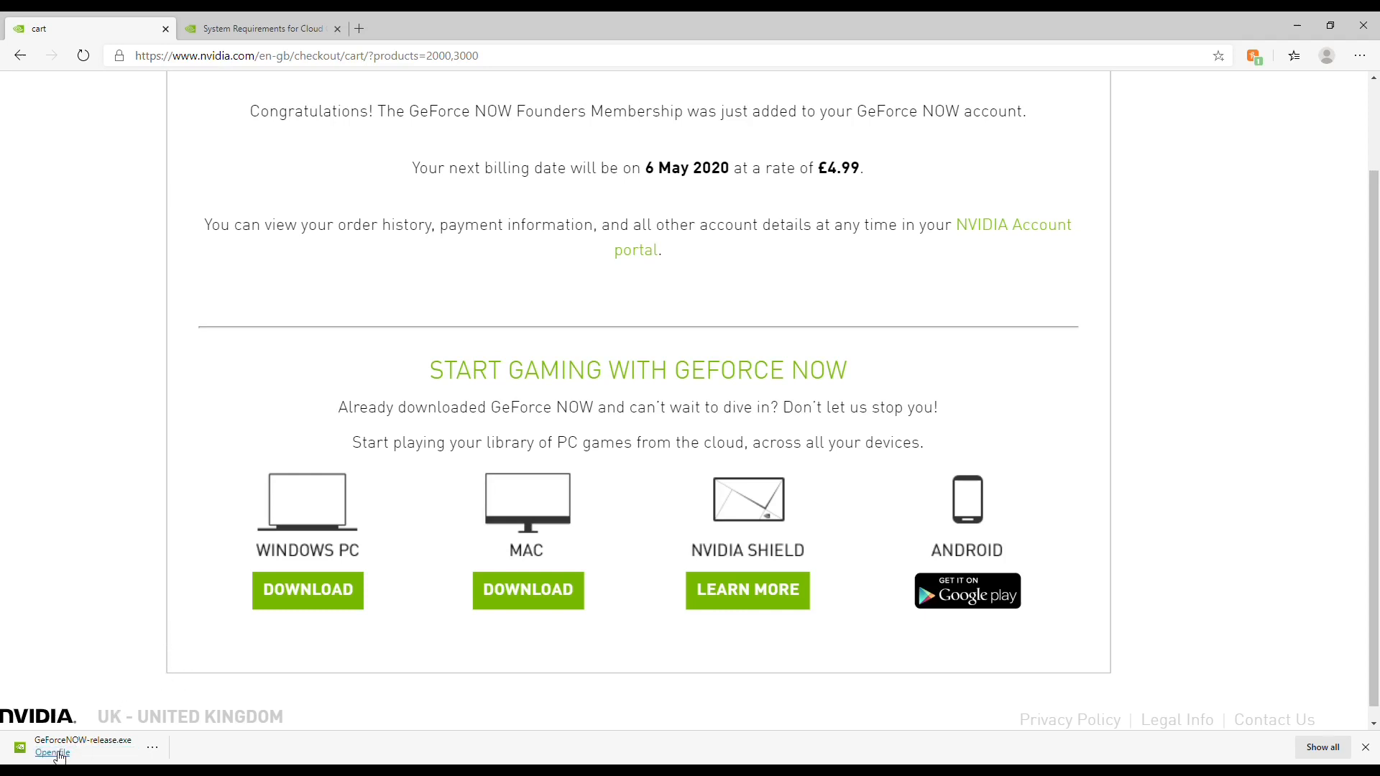
pyautogui.click(52, 754)
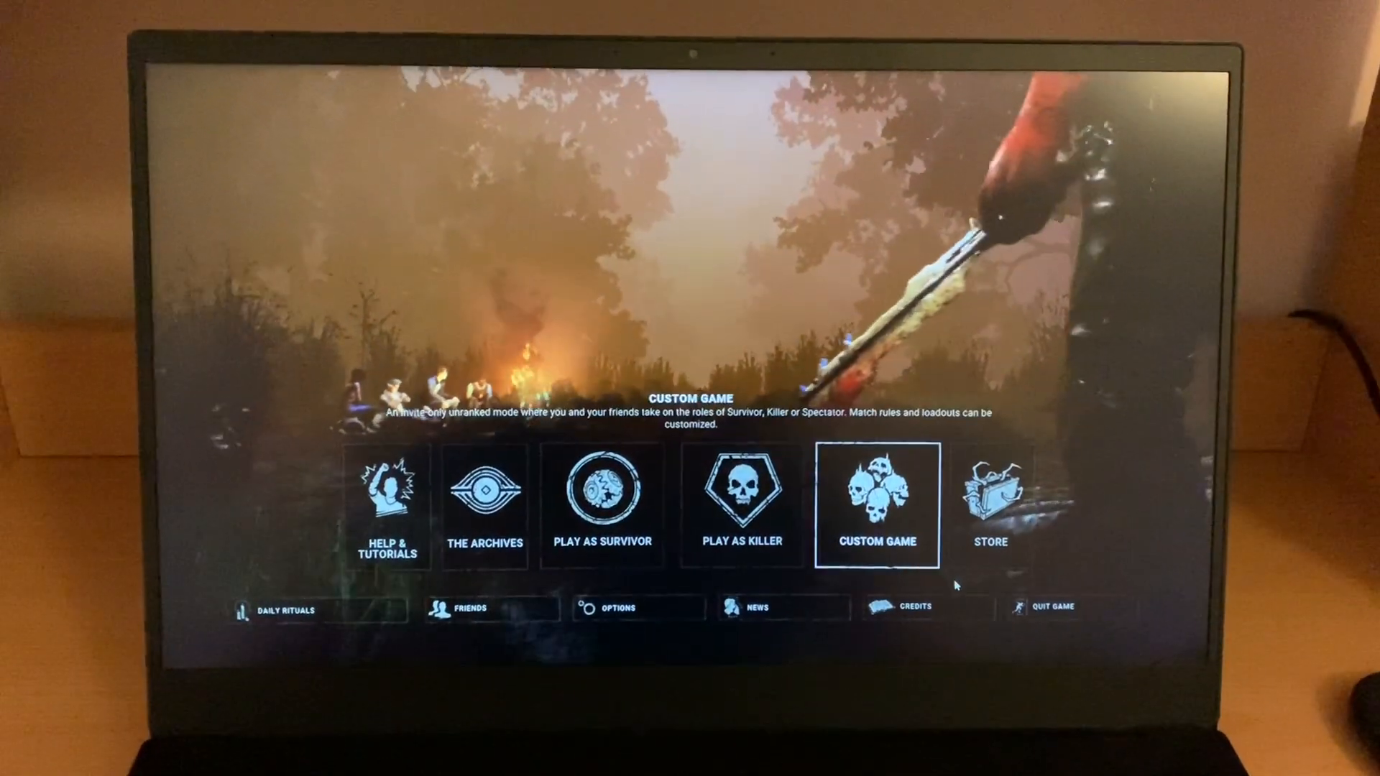
pyautogui.click(612, 605)
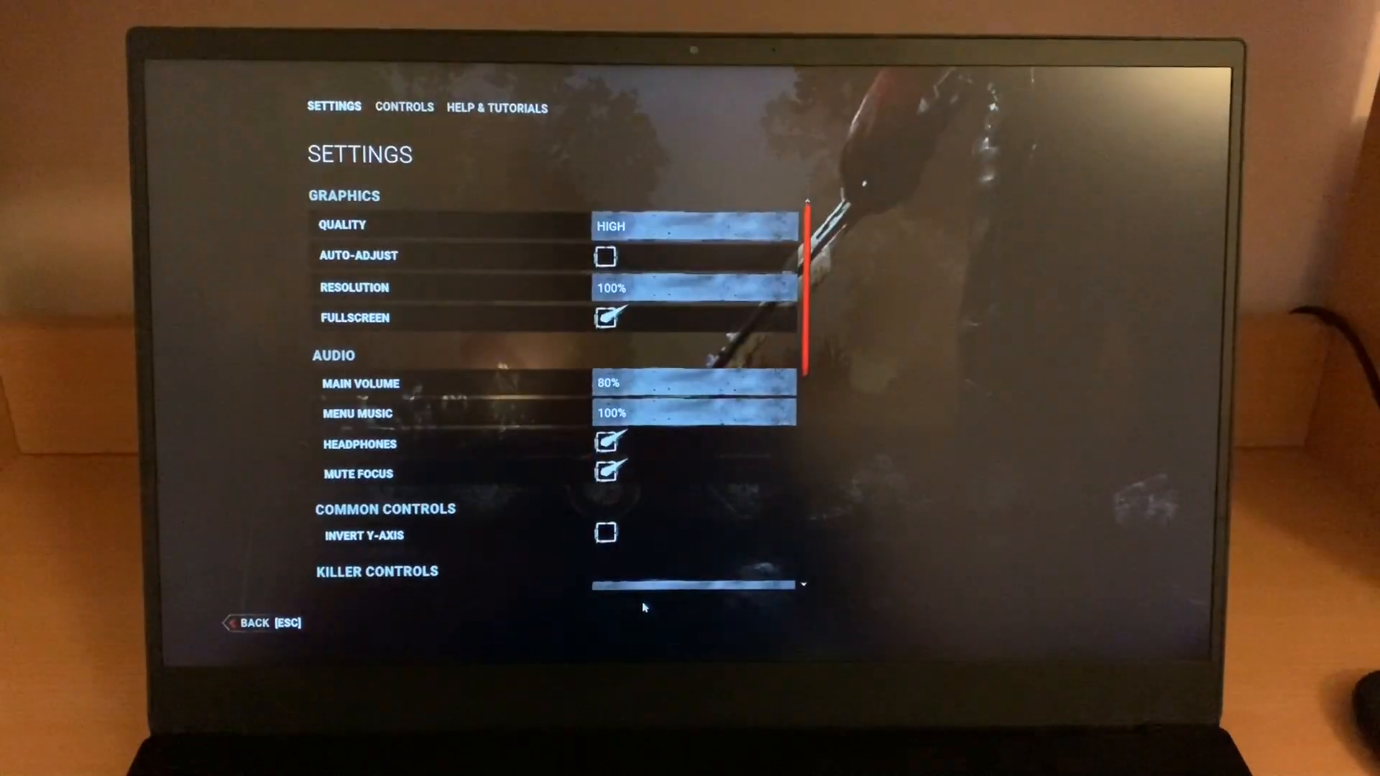
pyautogui.click(687, 224)
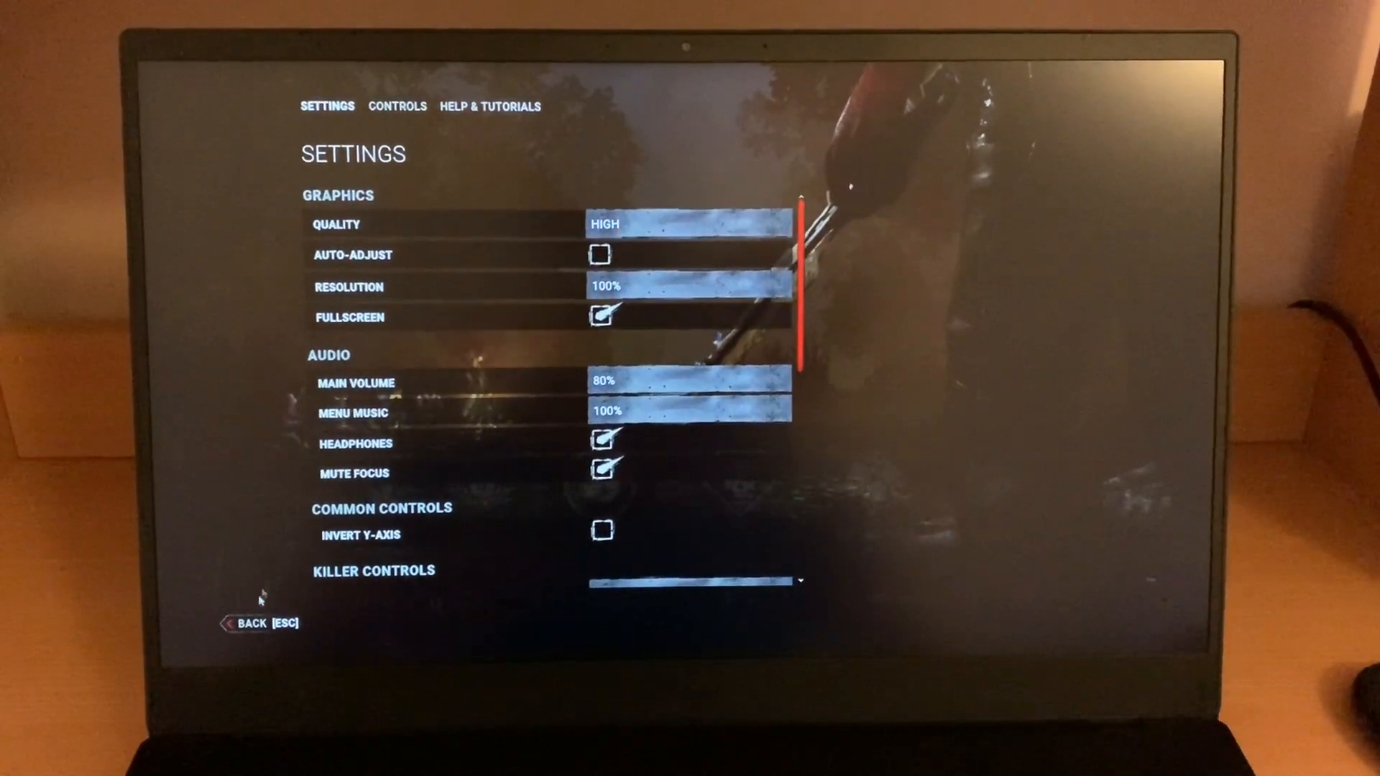
pyautogui.click(253, 624)
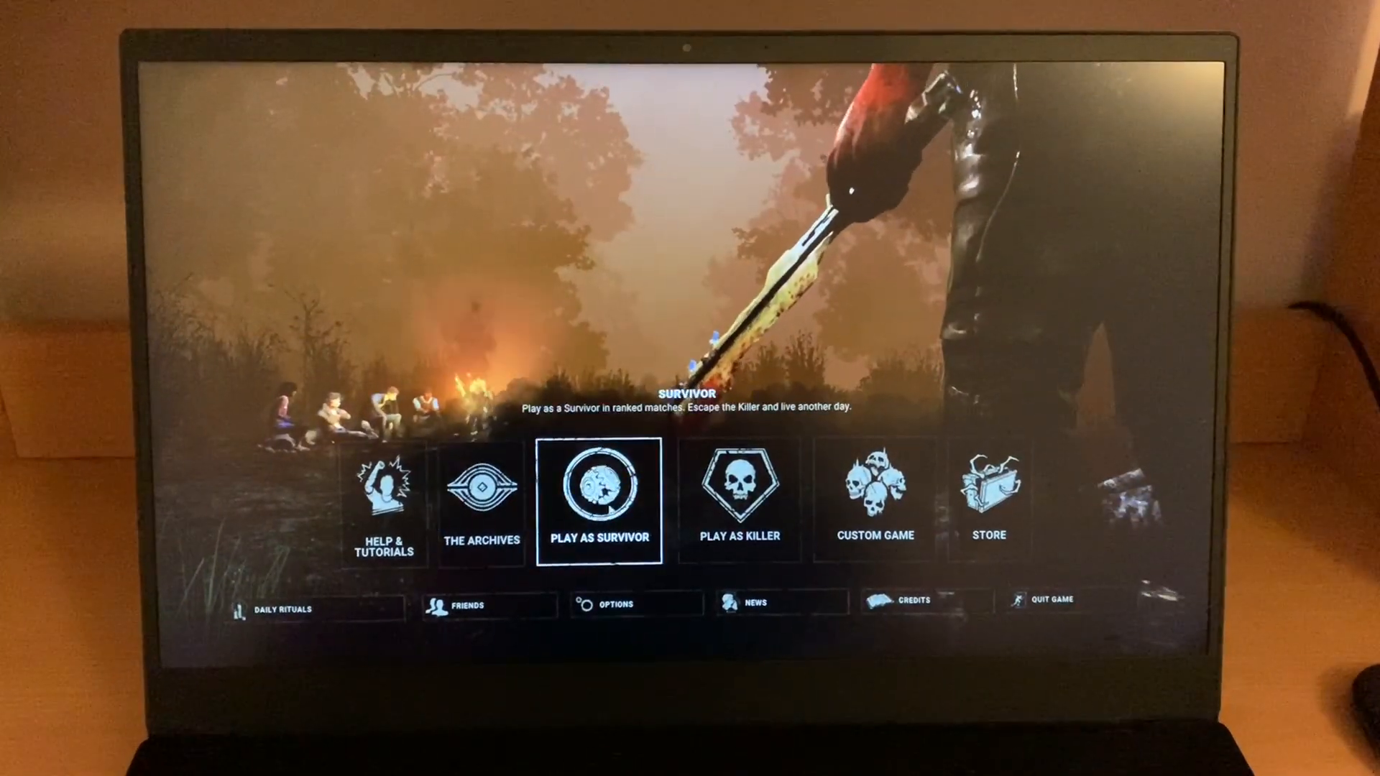